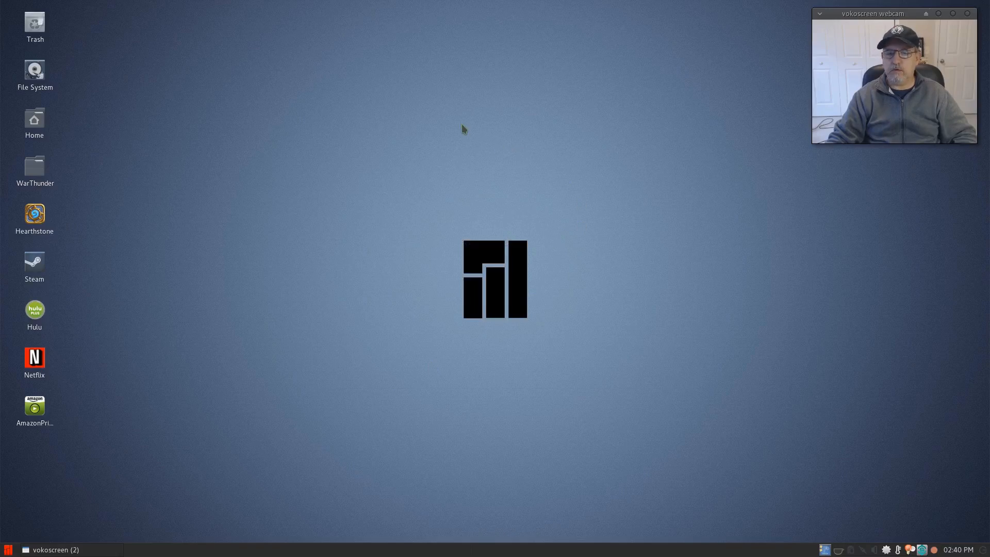
pyautogui.moveTo(335, 67)
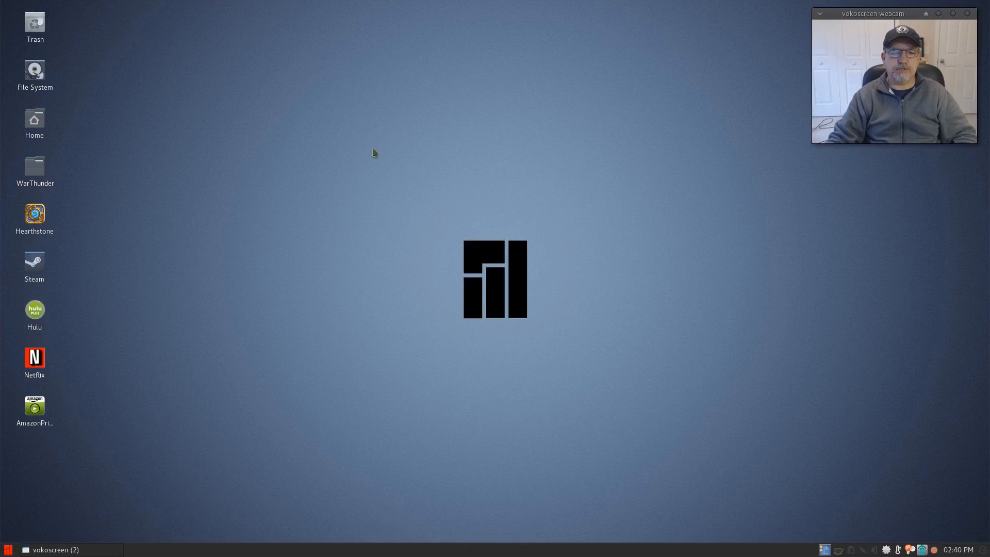
pyautogui.moveTo(459, 221)
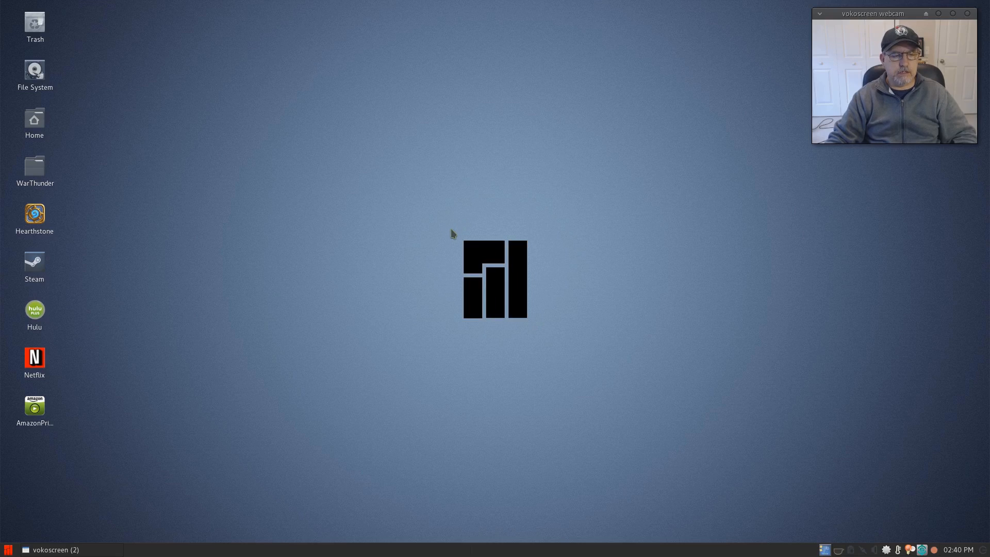
pyautogui.moveTo(457, 224)
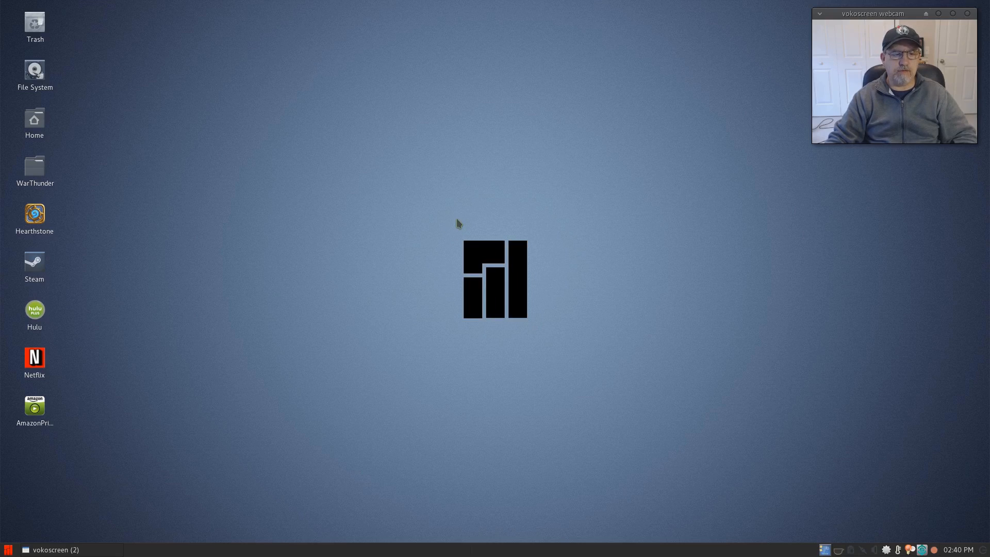
pyautogui.moveTo(466, 226)
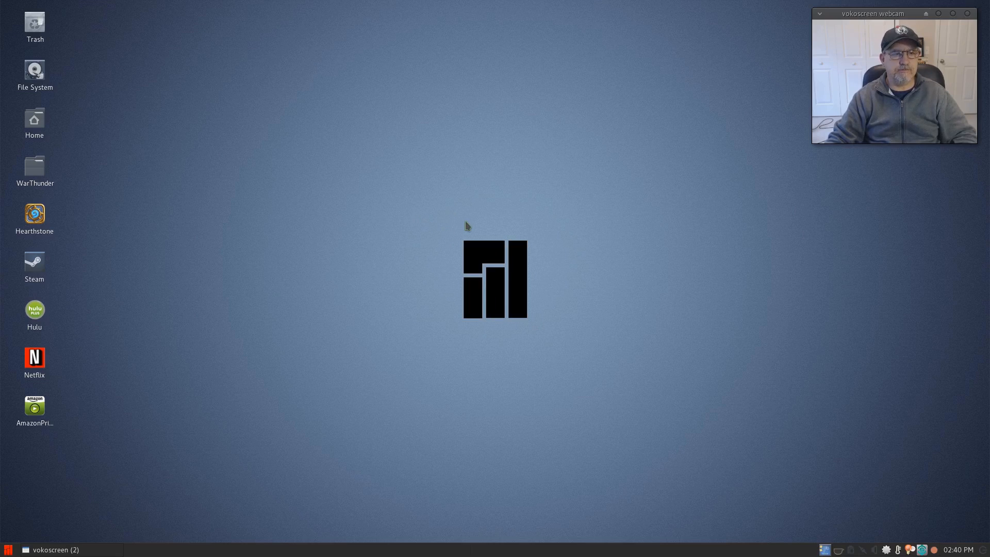
pyautogui.moveTo(452, 237)
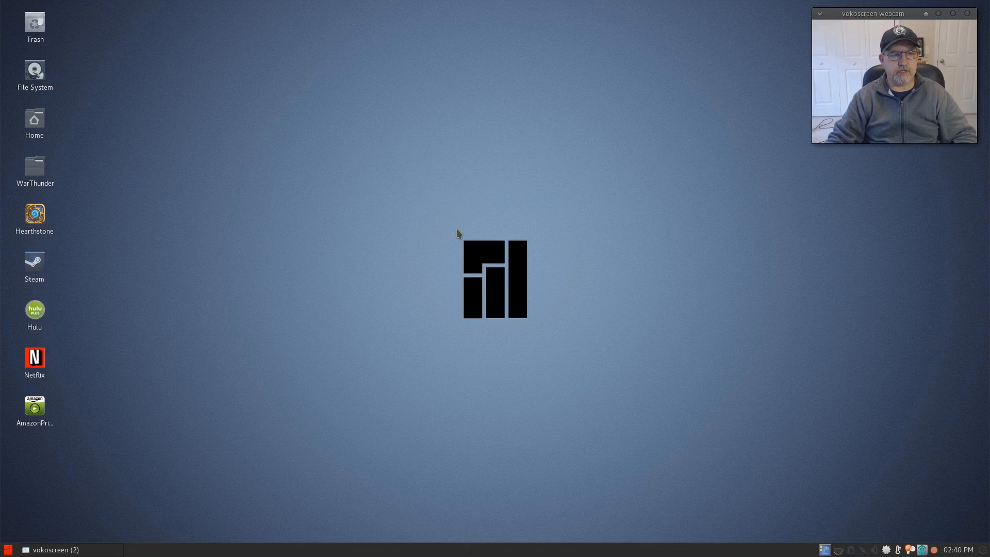
pyautogui.moveTo(457, 232)
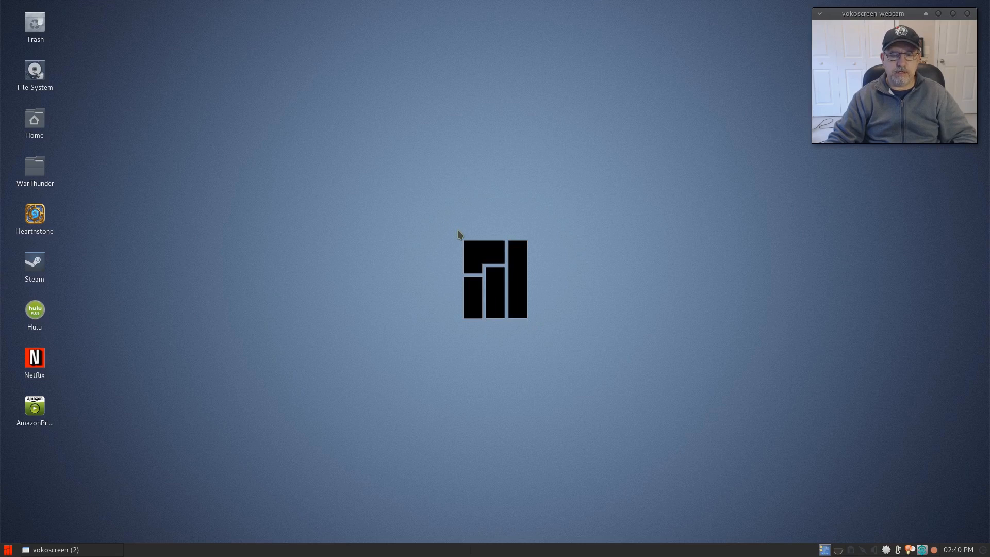
pyautogui.moveTo(460, 235)
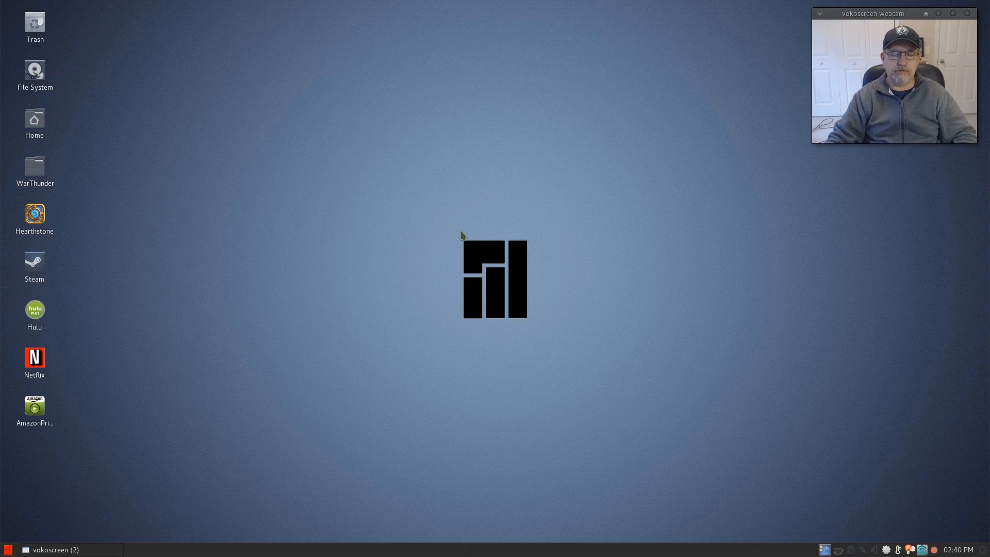
pyautogui.moveTo(457, 222)
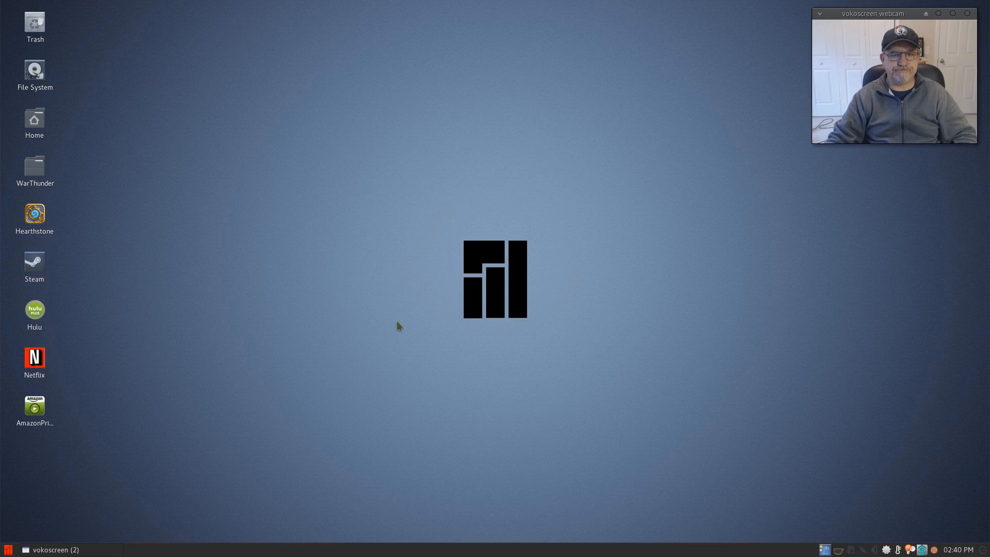
pyautogui.moveTo(627, 373)
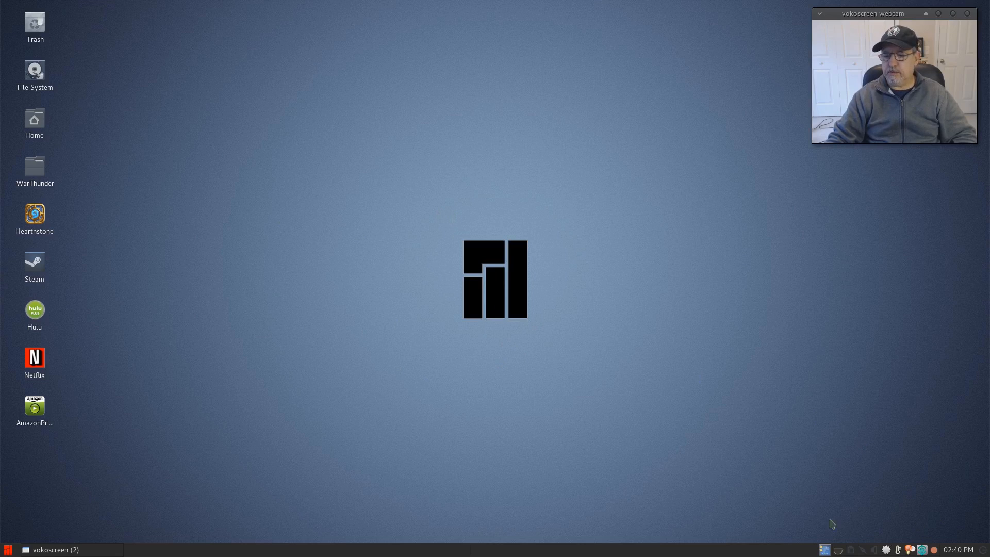
pyautogui.moveTo(915, 539)
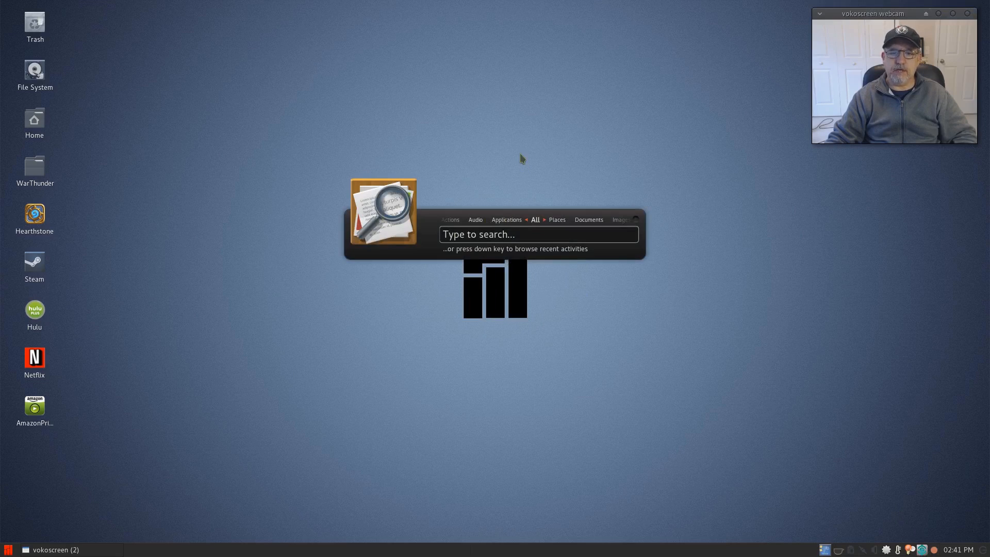
pyautogui.moveTo(265, 380)
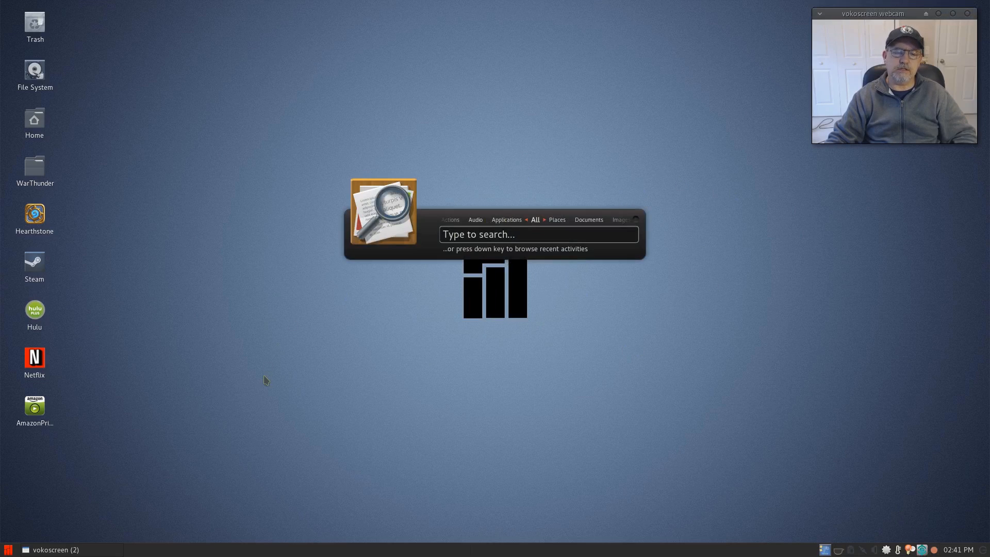
pyautogui.moveTo(341, 328)
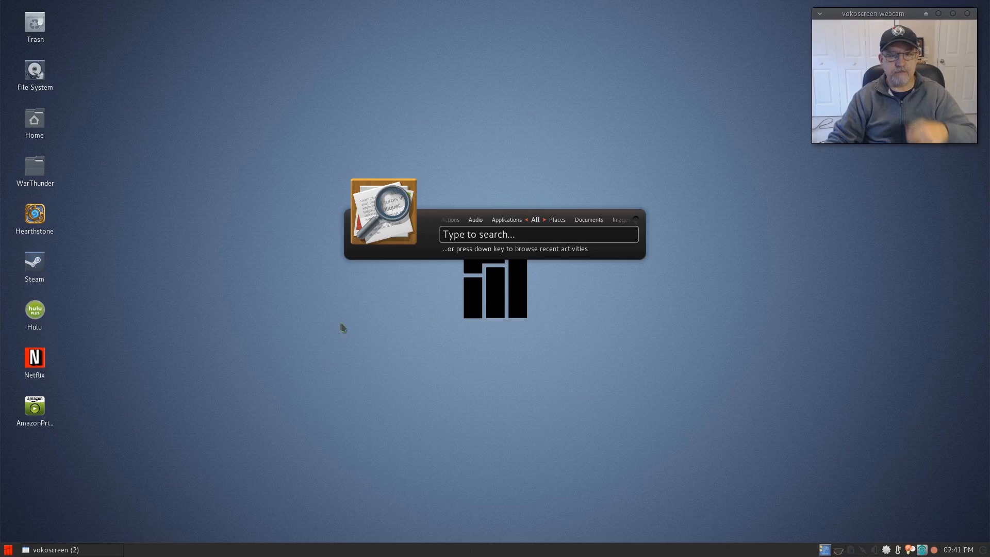
pyautogui.moveTo(342, 189)
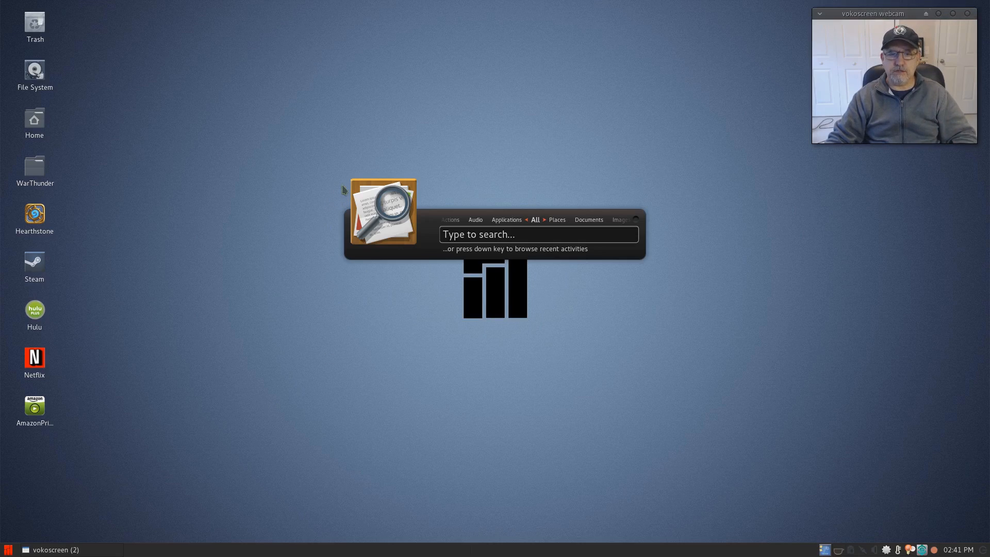
pyautogui.moveTo(331, 270)
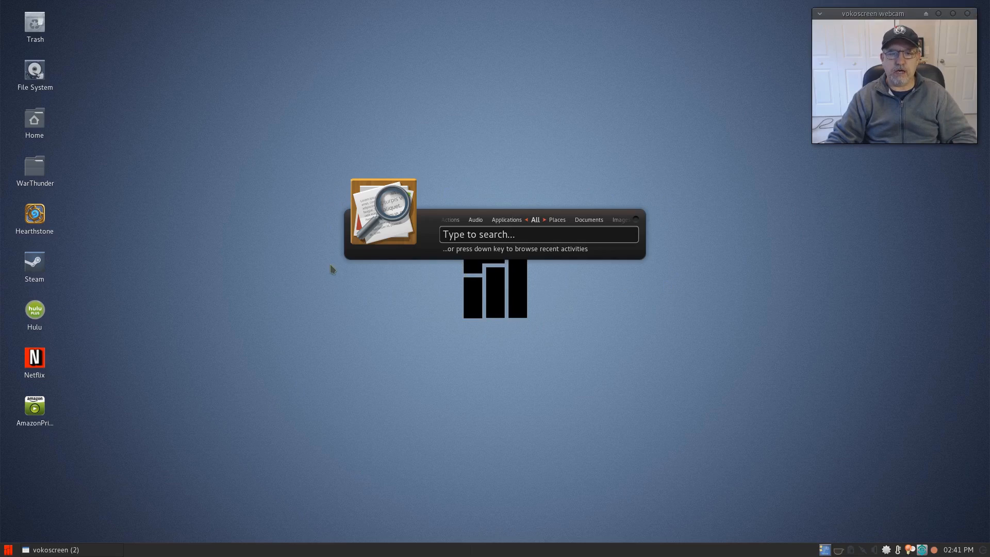
pyautogui.moveTo(569, 214)
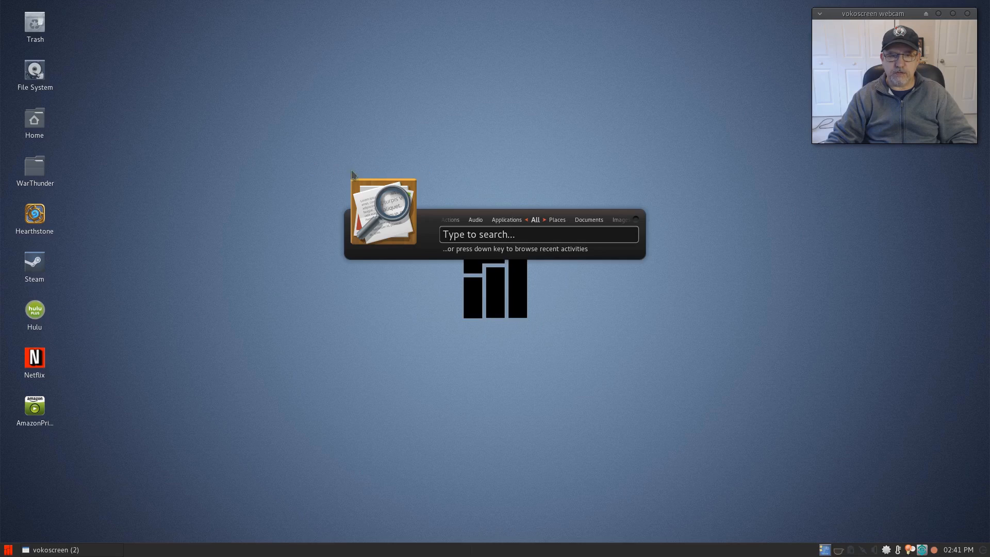
pyautogui.moveTo(550, 289)
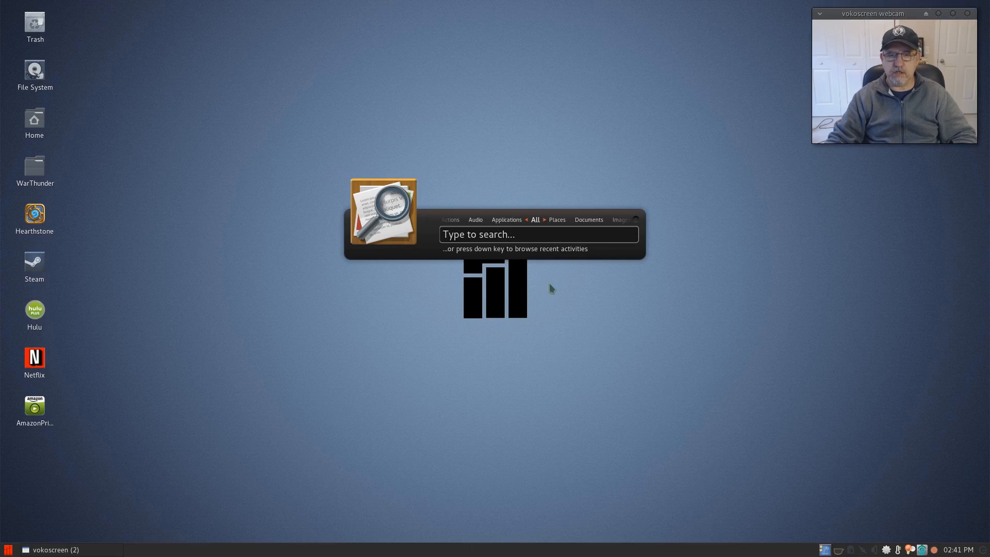
pyautogui.moveTo(467, 274)
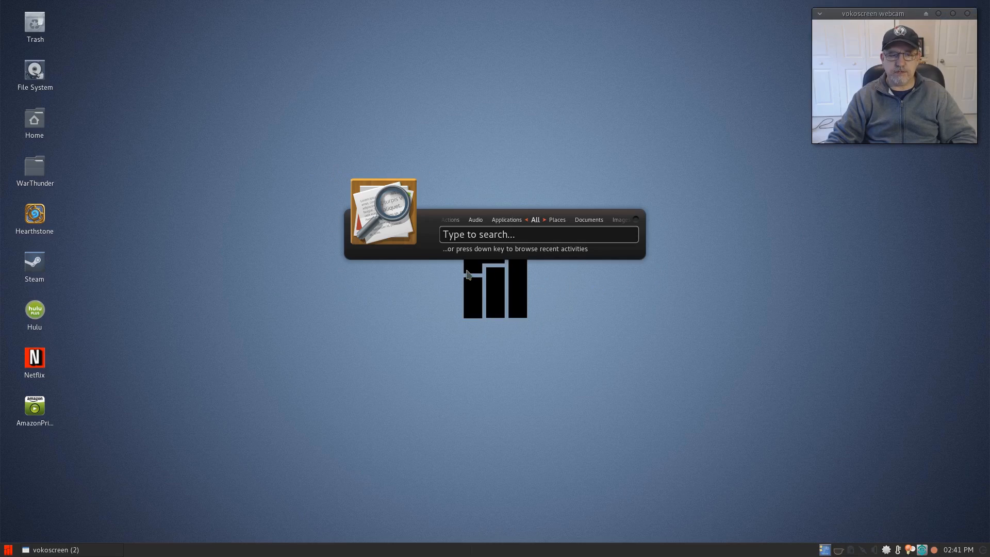
pyautogui.moveTo(637, 282)
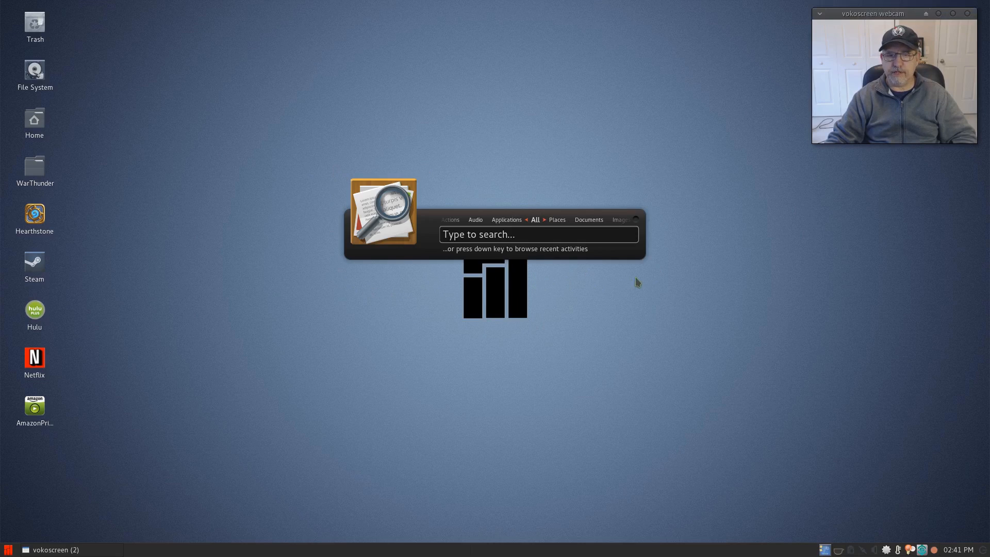
pyautogui.moveTo(599, 277)
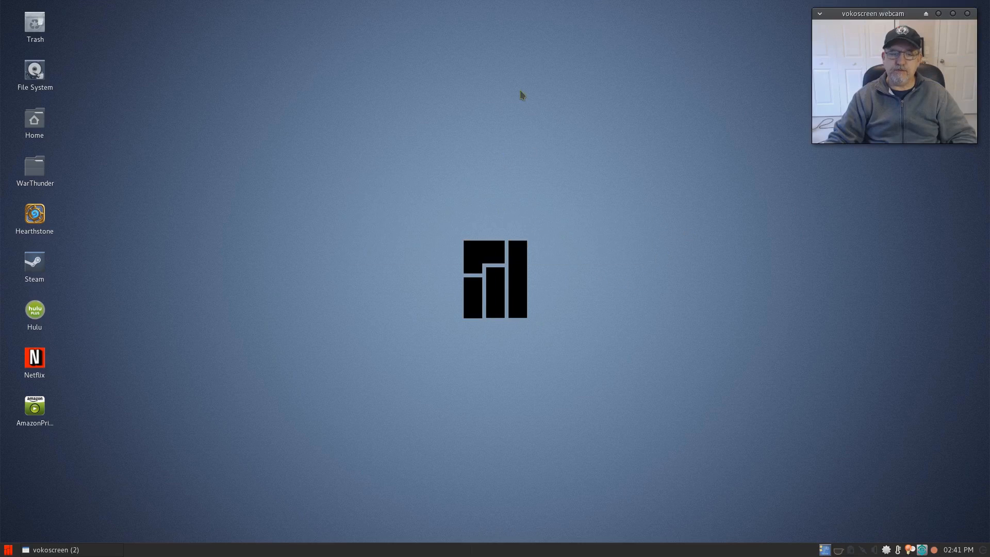
pyautogui.moveTo(265, 331)
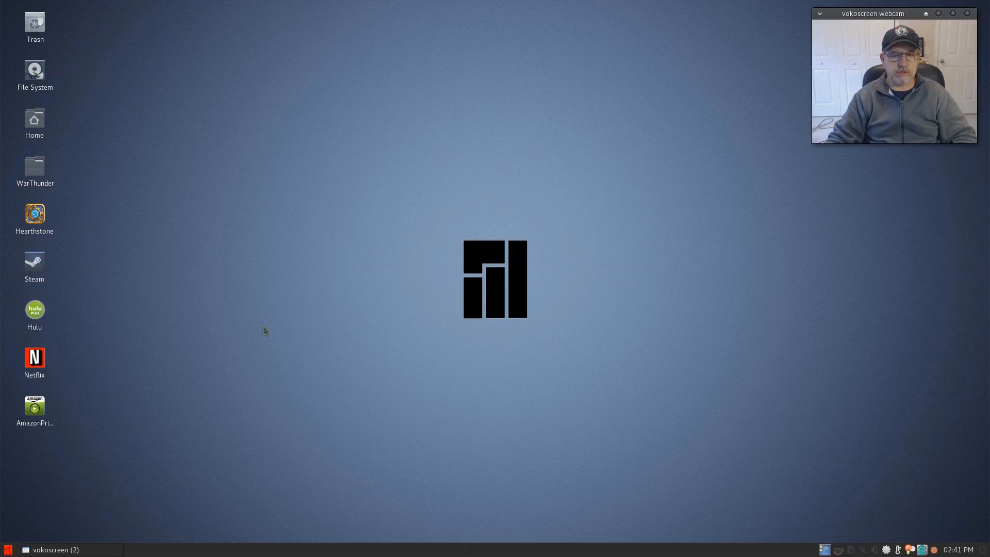
pyautogui.moveTo(199, 380)
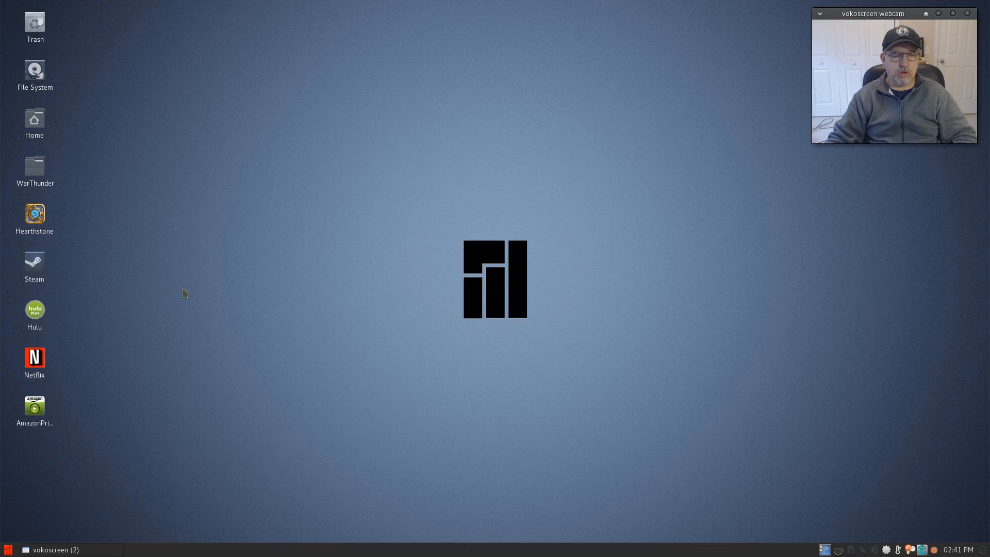
pyautogui.moveTo(341, 292)
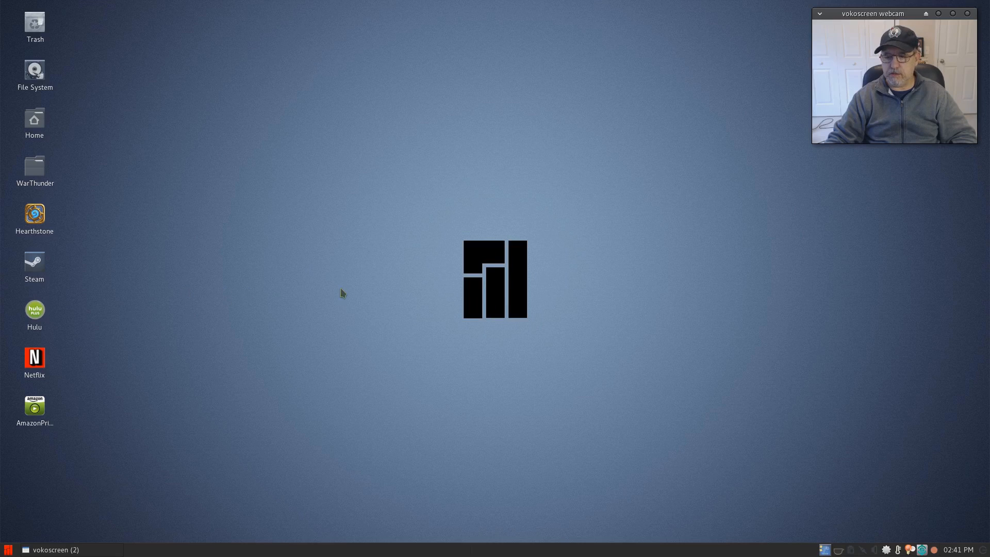
pyautogui.moveTo(212, 412)
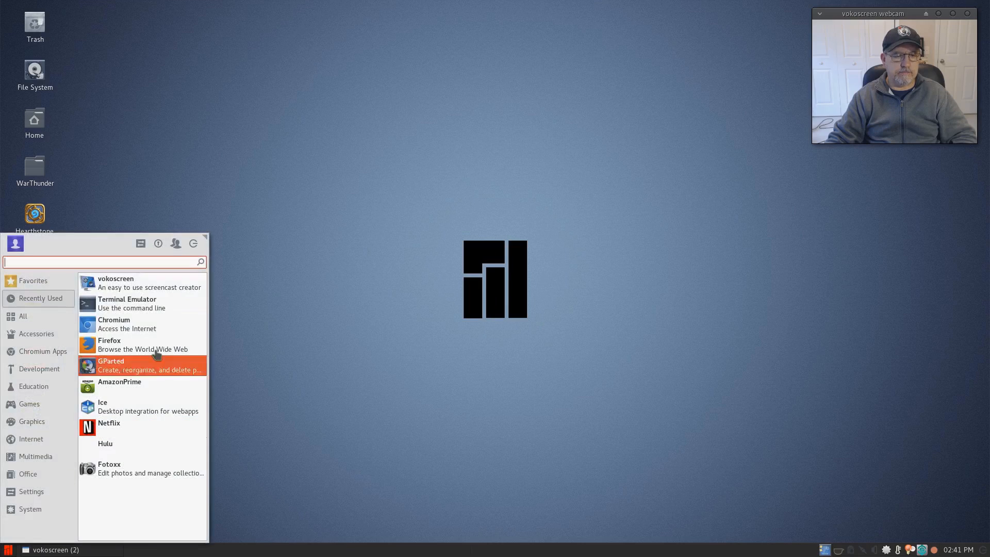
pyautogui.moveTo(126, 303)
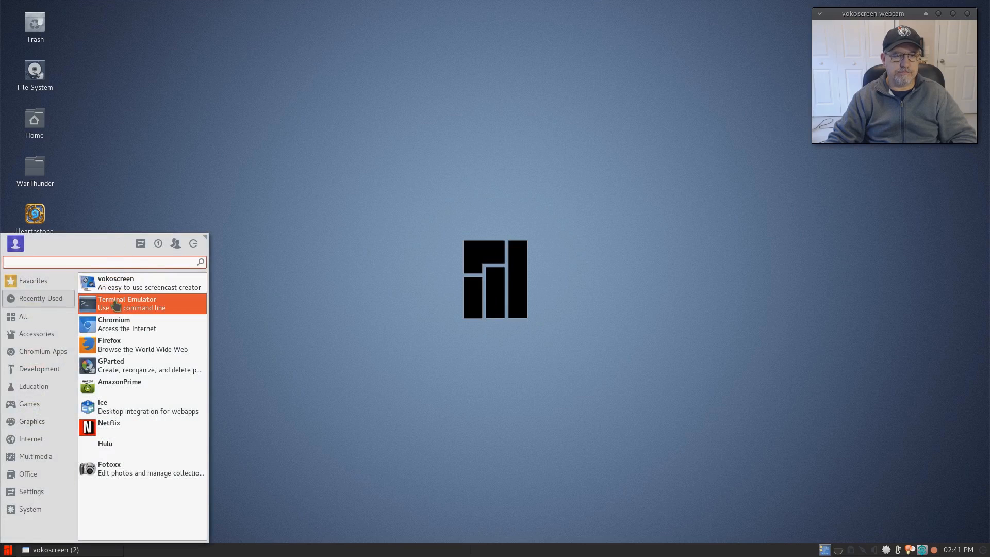
# Step: Launch Terminal Emulator from the Whisker Menu's Recently Used list
pyautogui.click(126, 303)
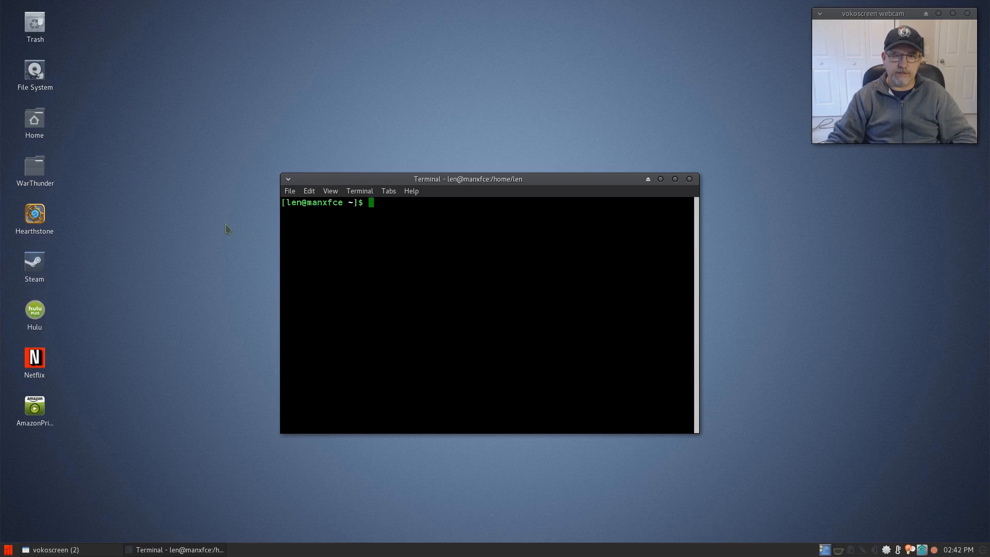
pyautogui.moveTo(245, 179)
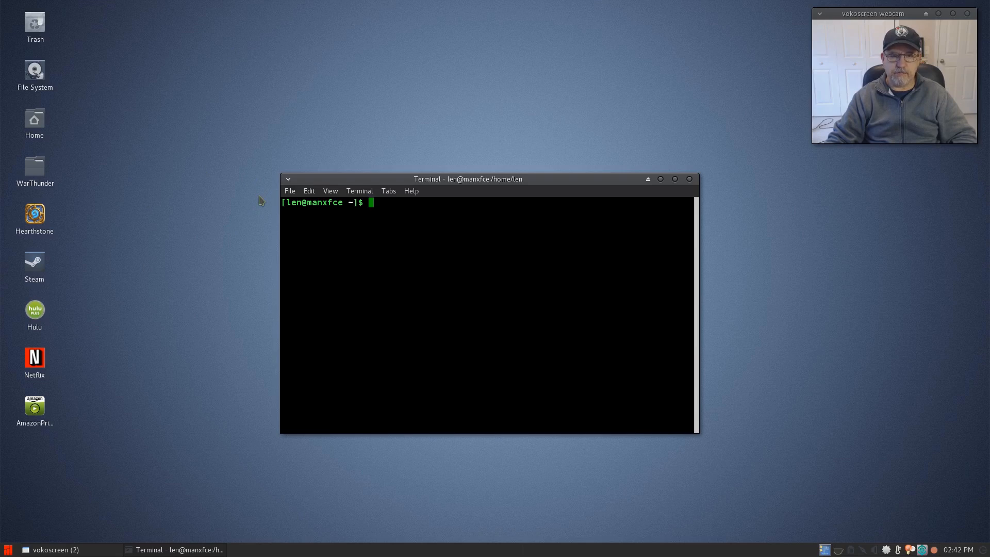
pyautogui.moveTo(254, 207)
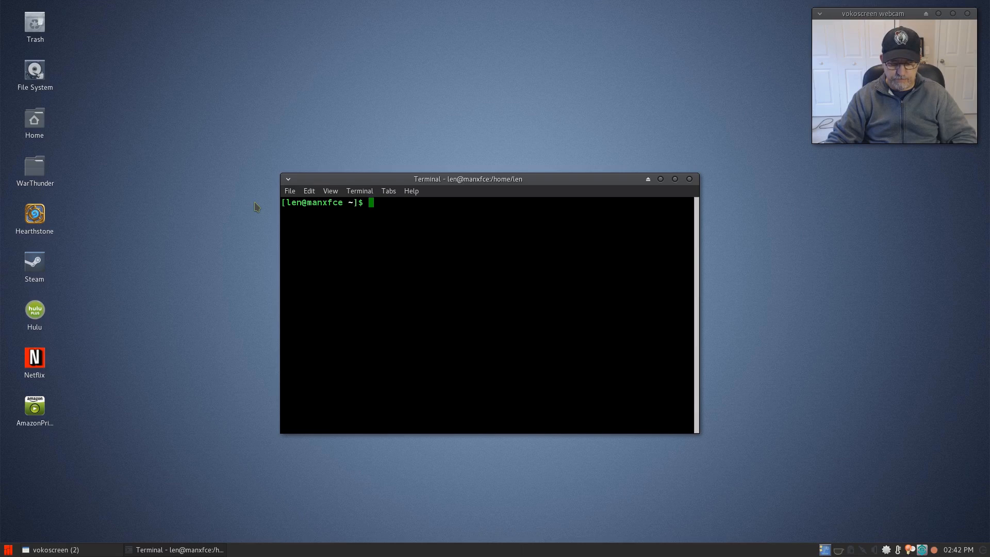
# Step: Run yaourt -S compton and answer n to decline reinstalling the up-to-date package
pyautogui.write('yaourt')
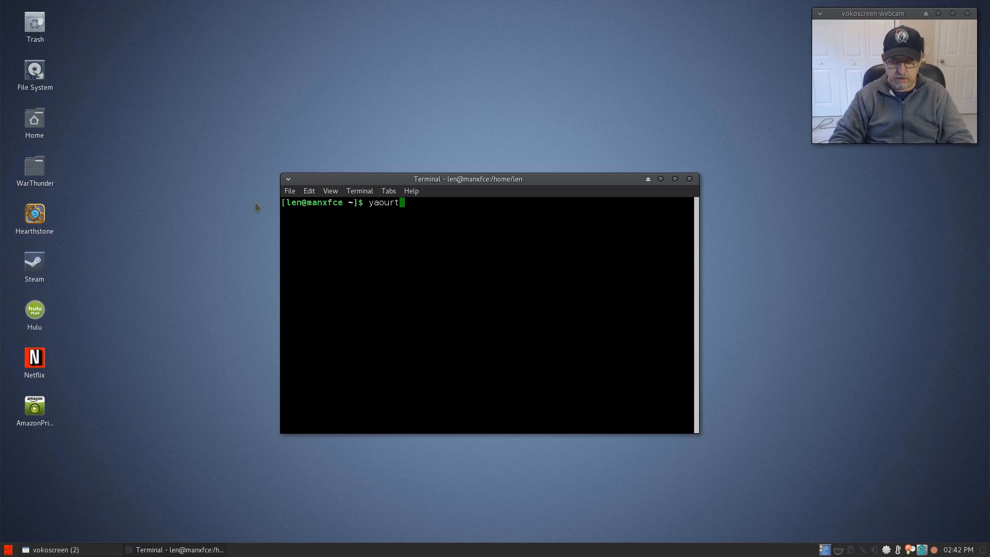
pyautogui.write('-S co')
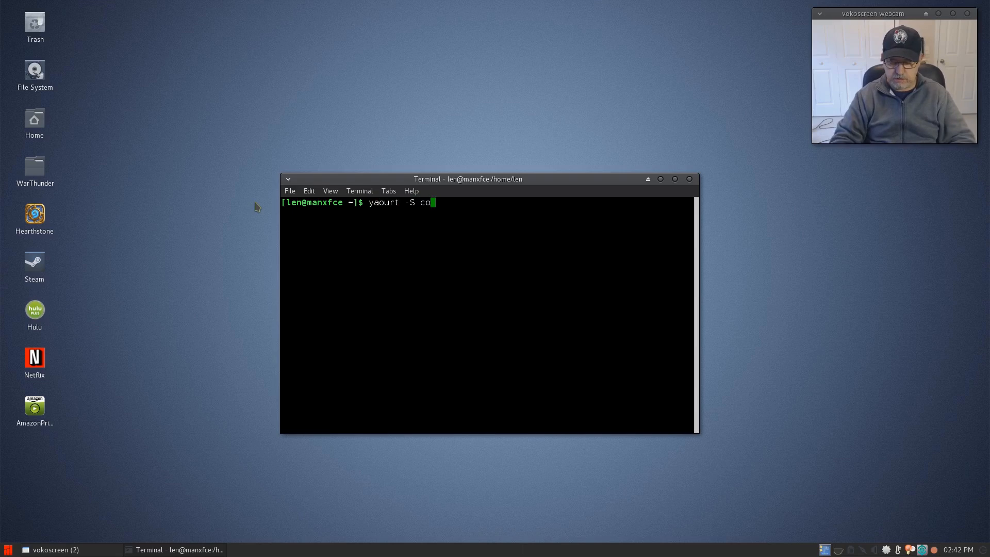
pyautogui.write('mpton')
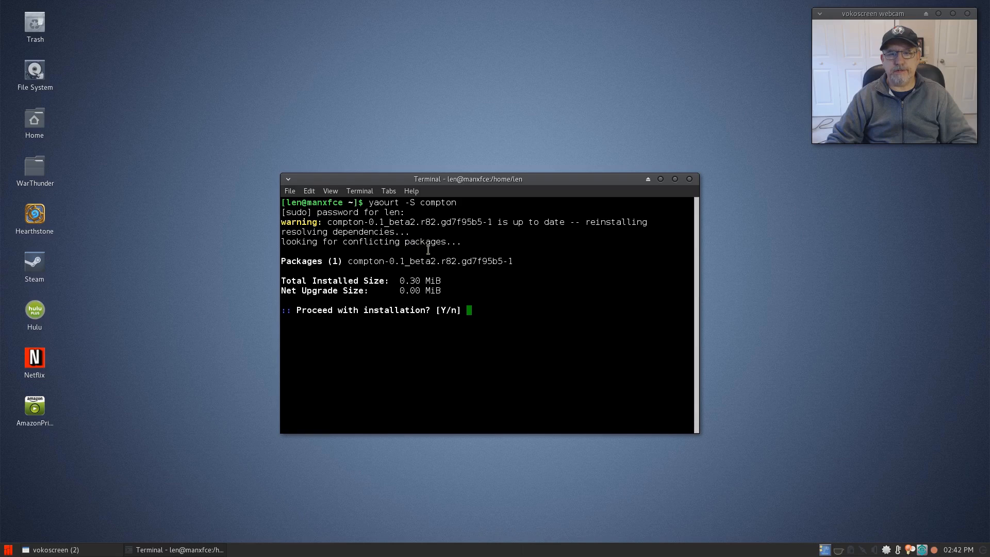
pyautogui.moveTo(449, 271)
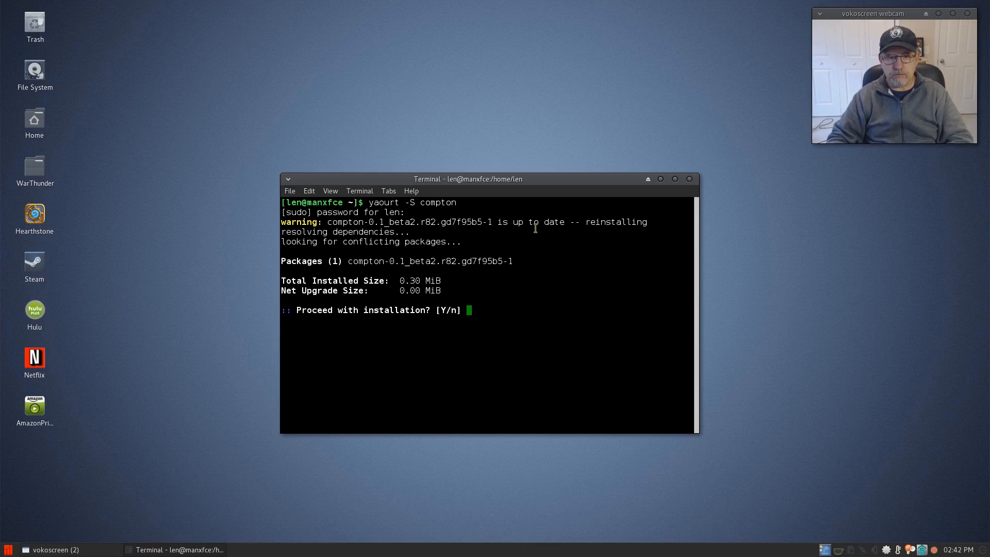
pyautogui.write('n')
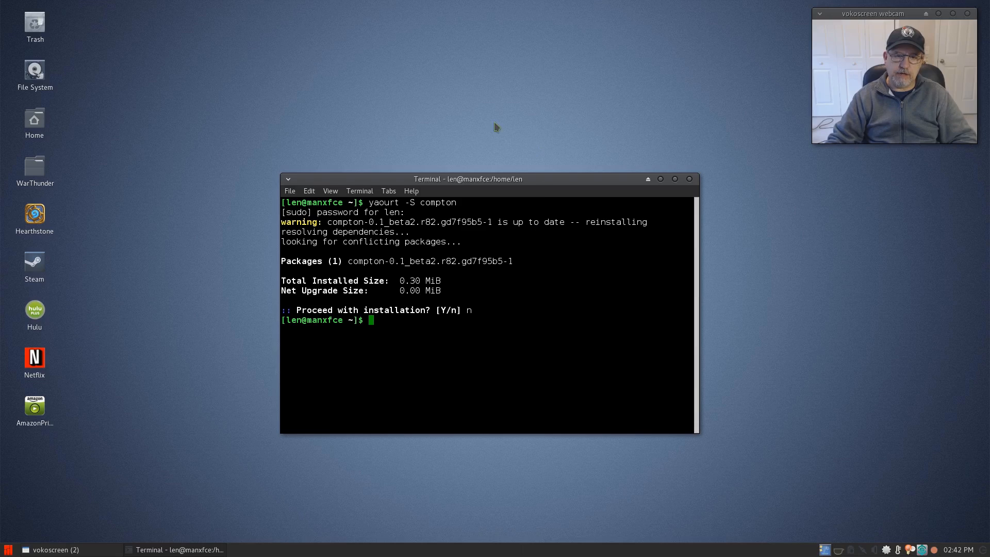
pyautogui.moveTo(501, 147)
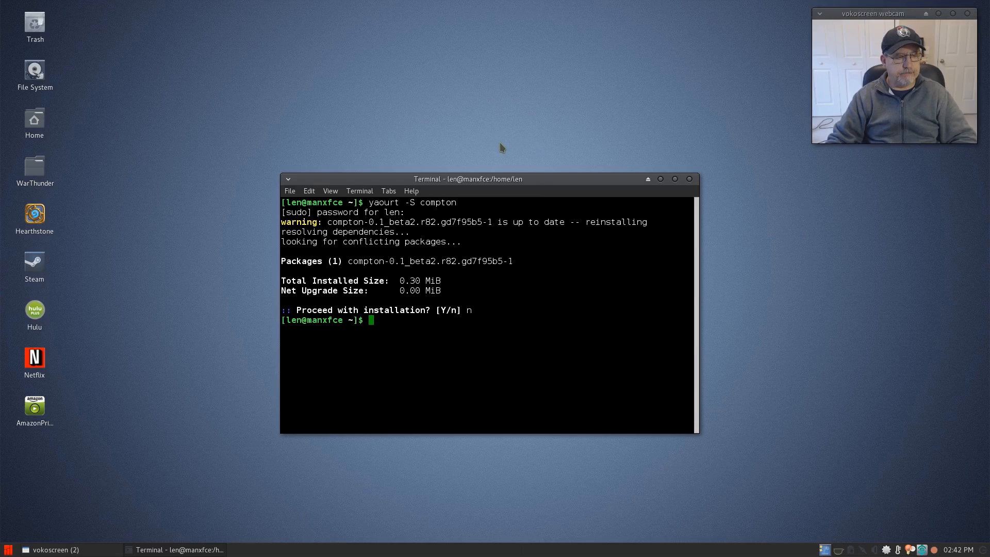
pyautogui.moveTo(487, 137)
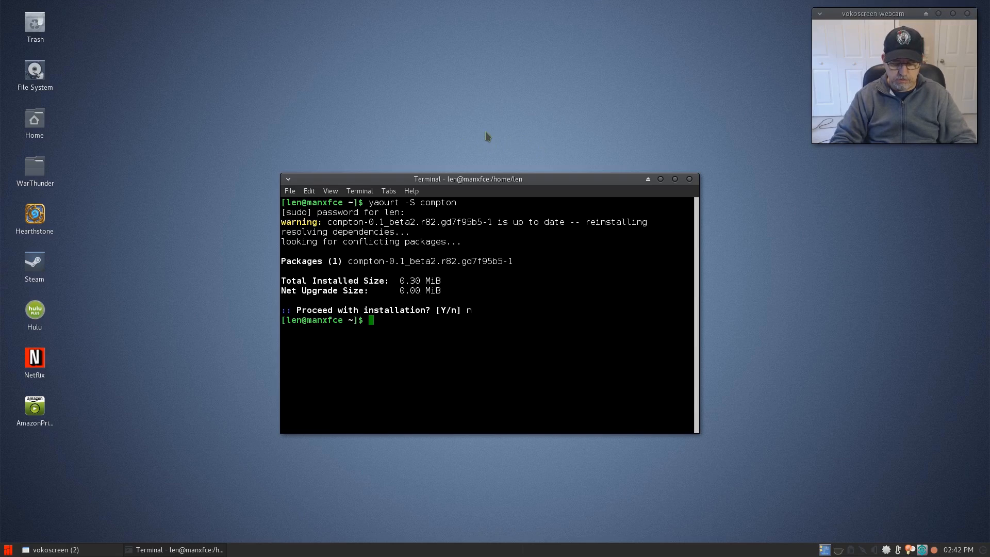
# Step: Enter sudo apt-get install compton without running it, then close the terminal
pyautogui.write('sudo a')
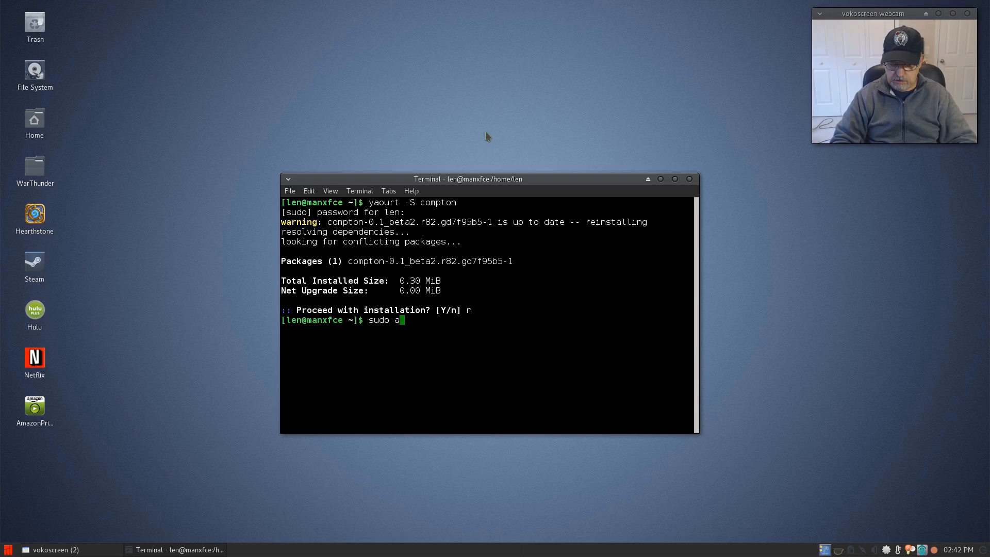
pyautogui.write('pt-get install c')
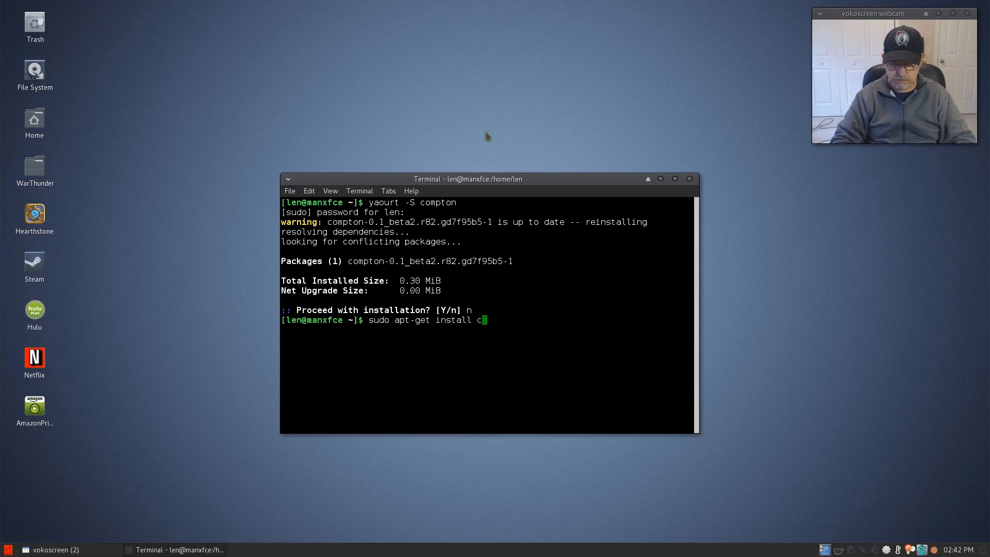
pyautogui.write('ompton')
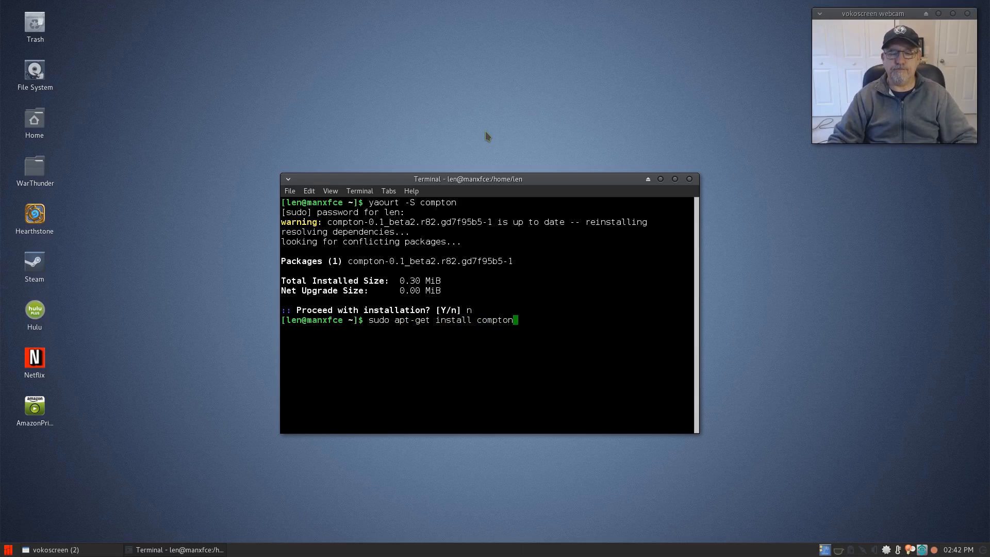
pyautogui.moveTo(551, 287)
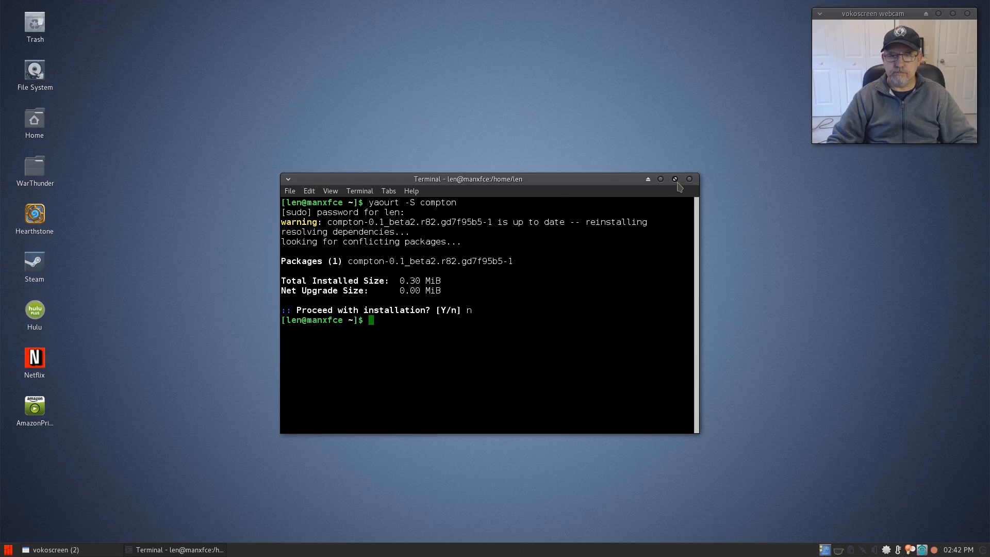
pyautogui.moveTo(690, 179)
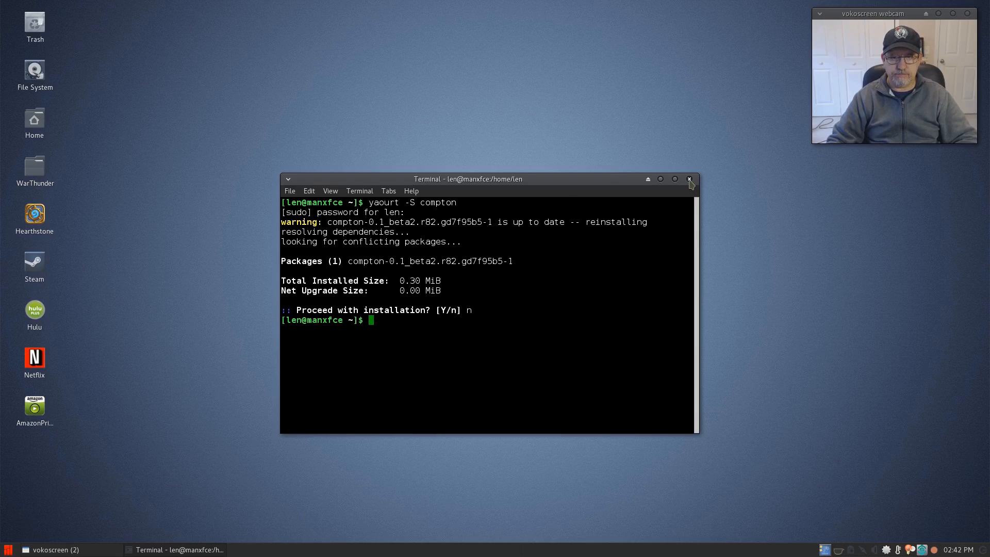
pyautogui.click(689, 178)
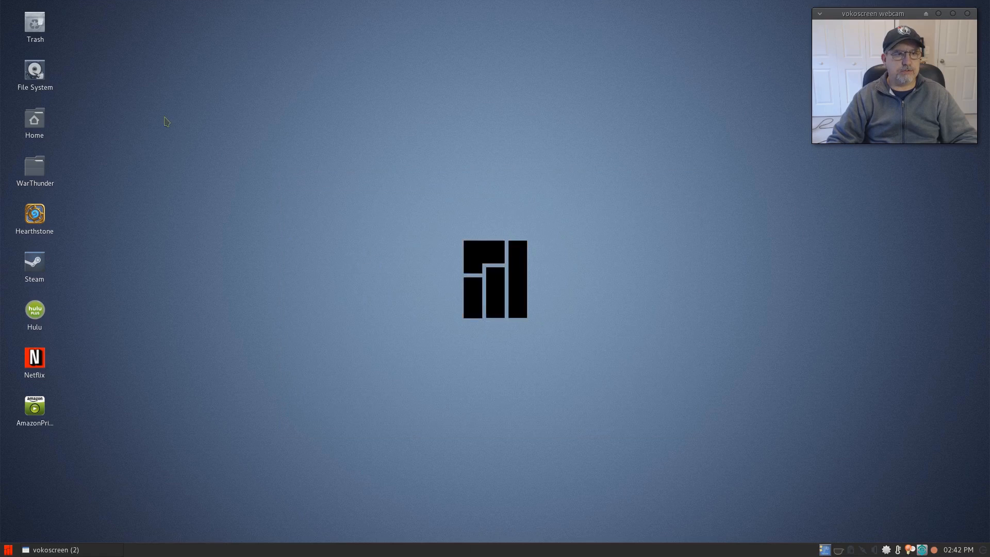
pyautogui.moveTo(34, 120)
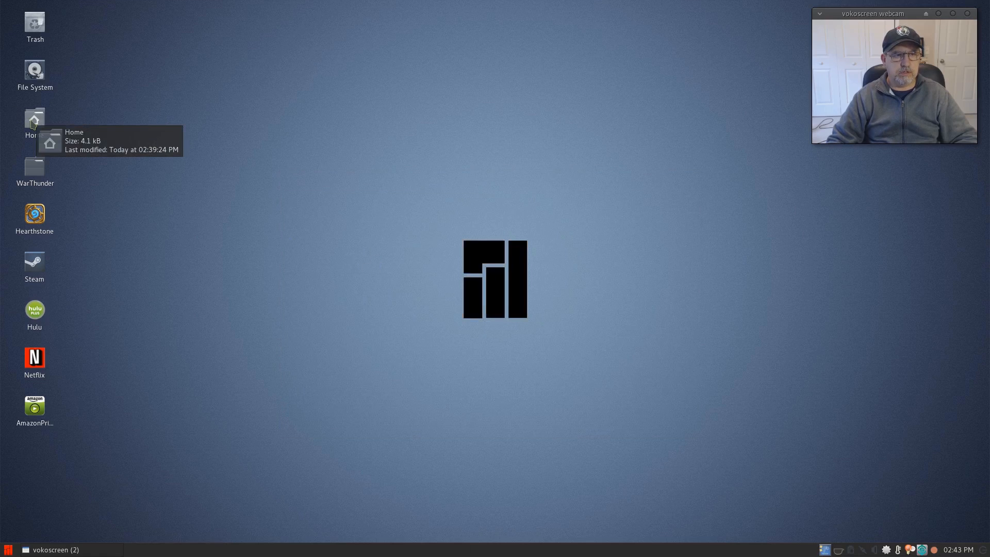
# Step: Open the Home folder from the desktop and look through its contents
pyautogui.doubleClick(34, 120)
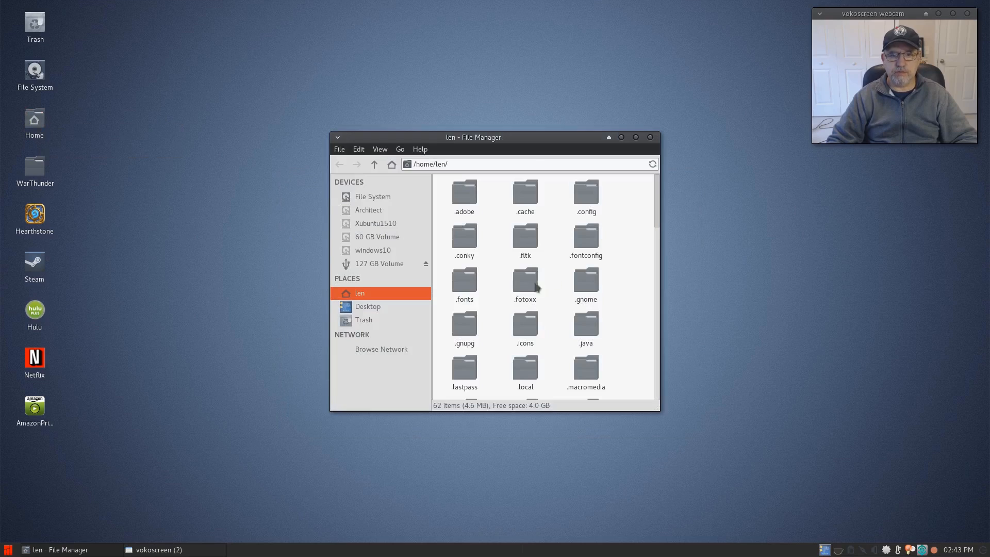
pyautogui.scroll(-3)
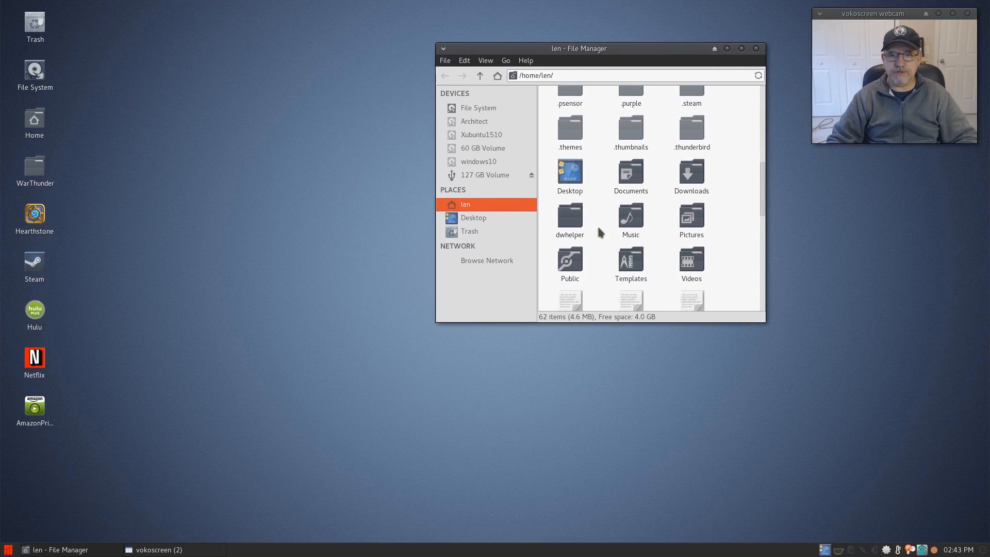
pyautogui.scroll(-3)
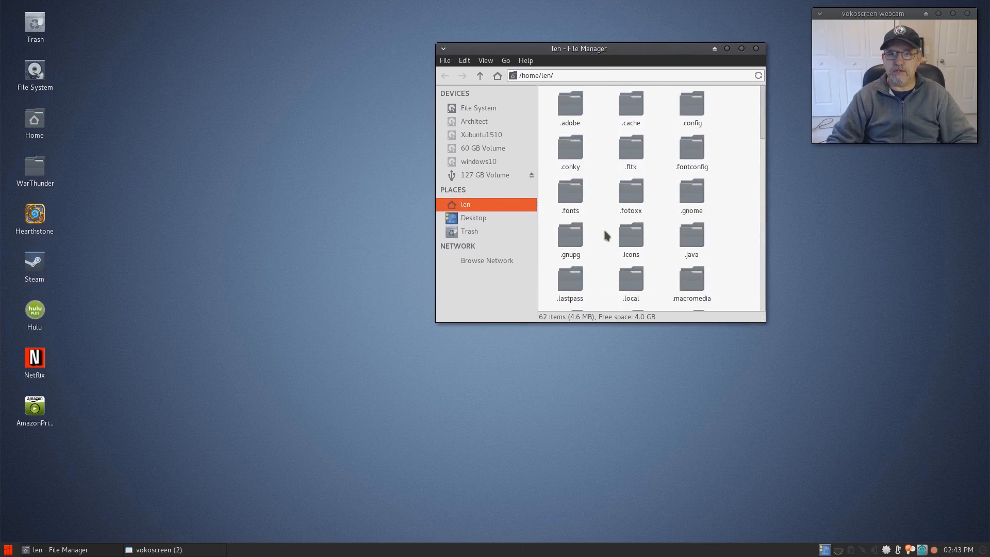
pyautogui.moveTo(689, 107)
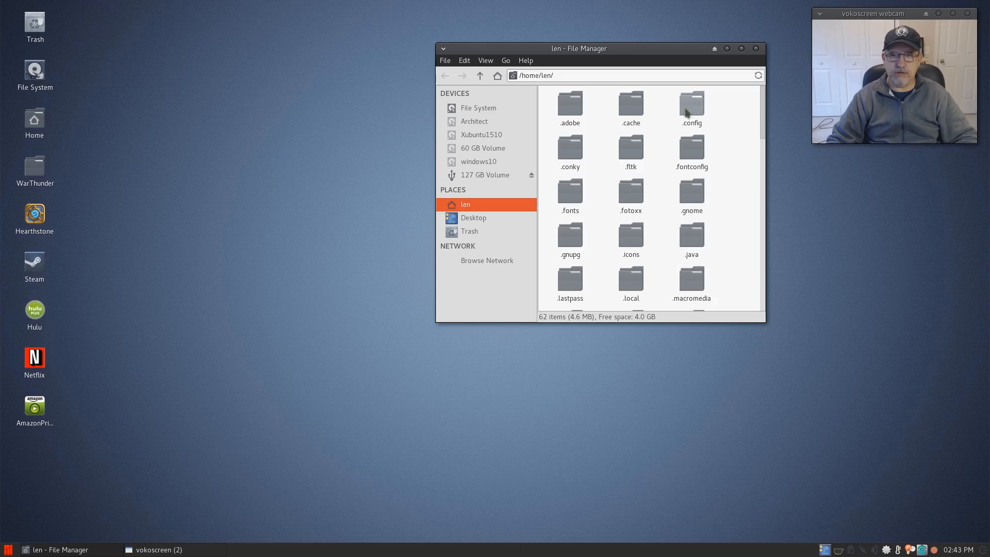
pyautogui.moveTo(697, 133)
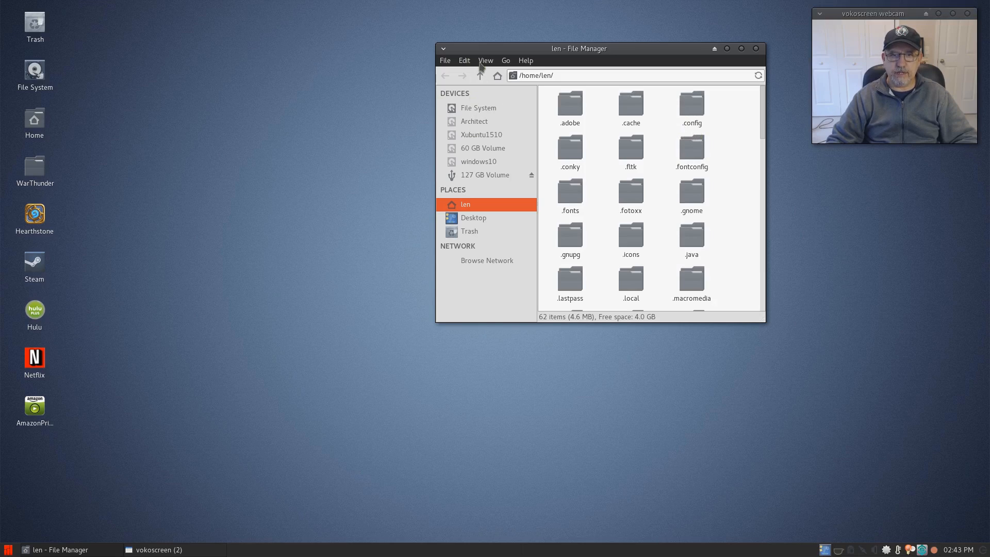
# Step: Enable View > Show Hidden Files and enter the .config folder
pyautogui.click(485, 60)
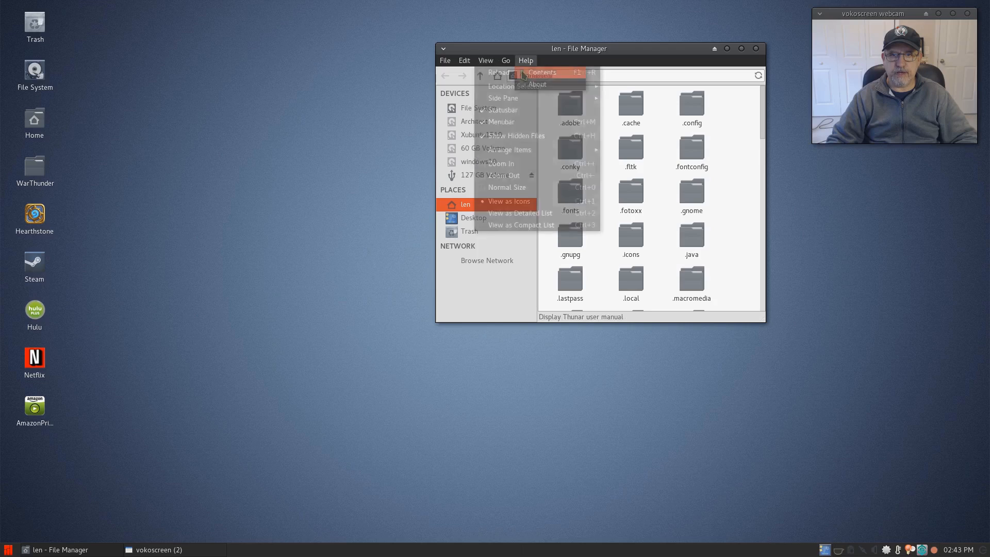
pyautogui.moveTo(515, 135)
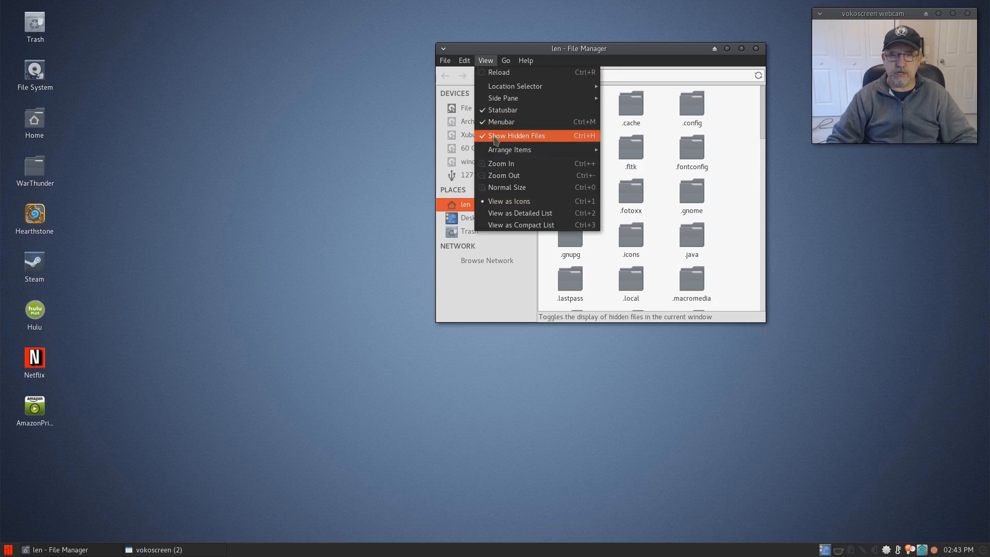
pyautogui.click(516, 135)
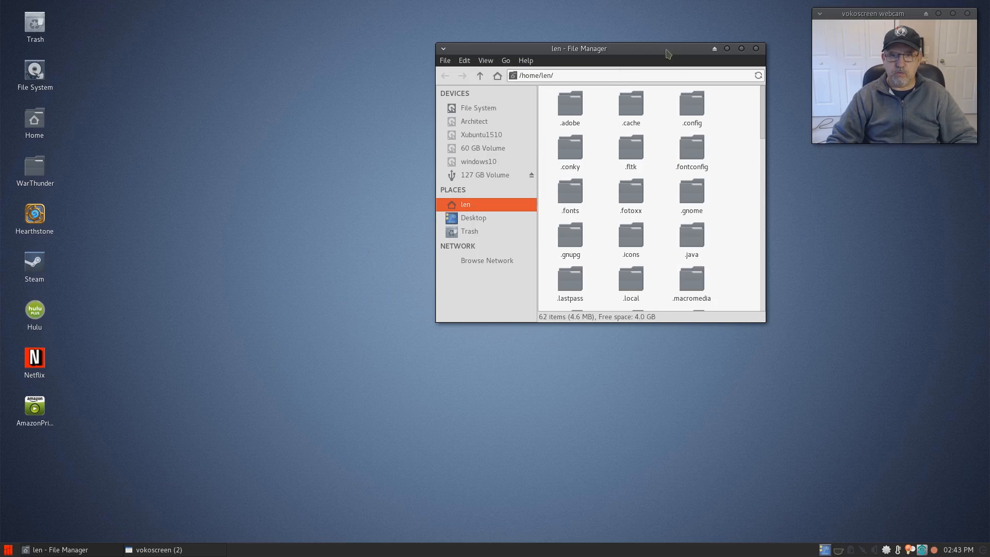
pyautogui.moveTo(473, 217)
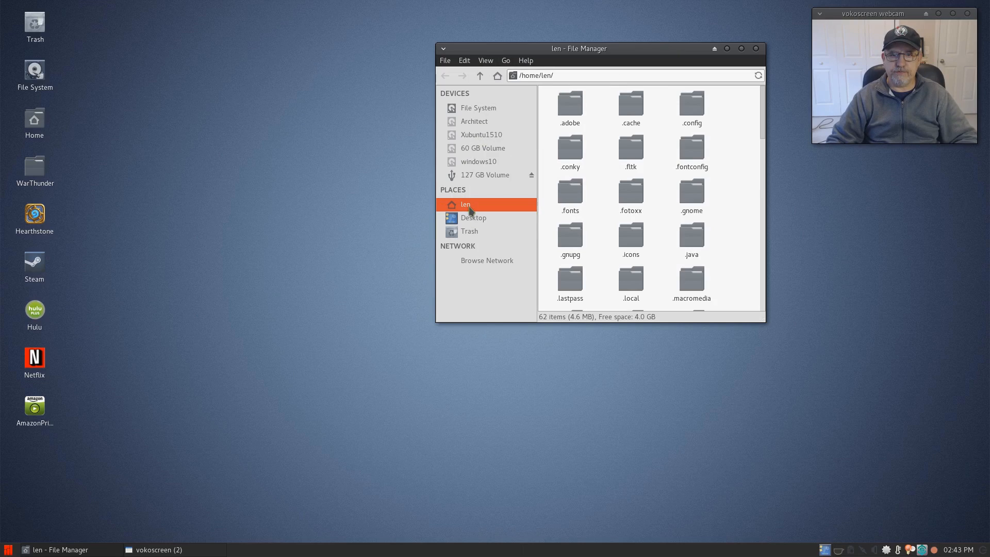
pyautogui.moveTo(673, 110)
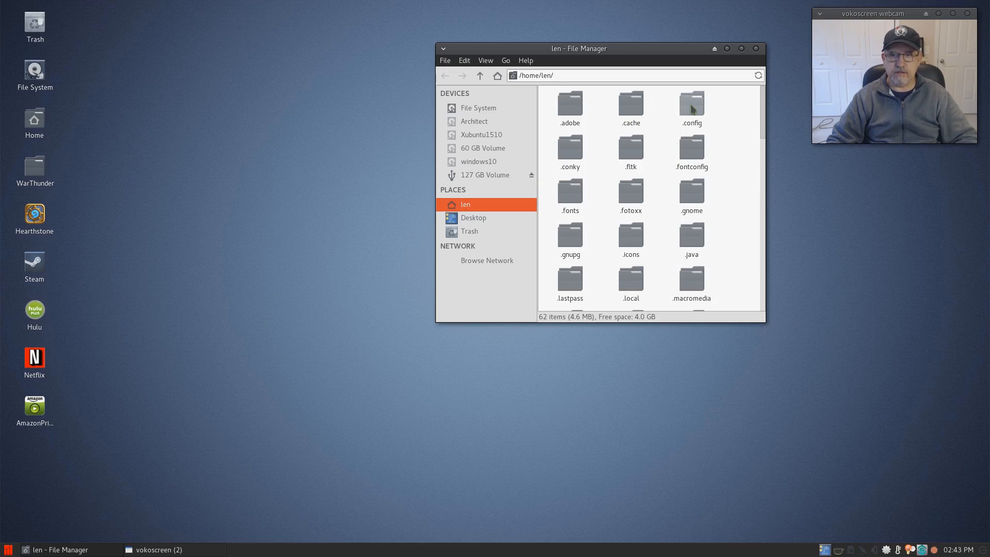
pyautogui.doubleClick(690, 105)
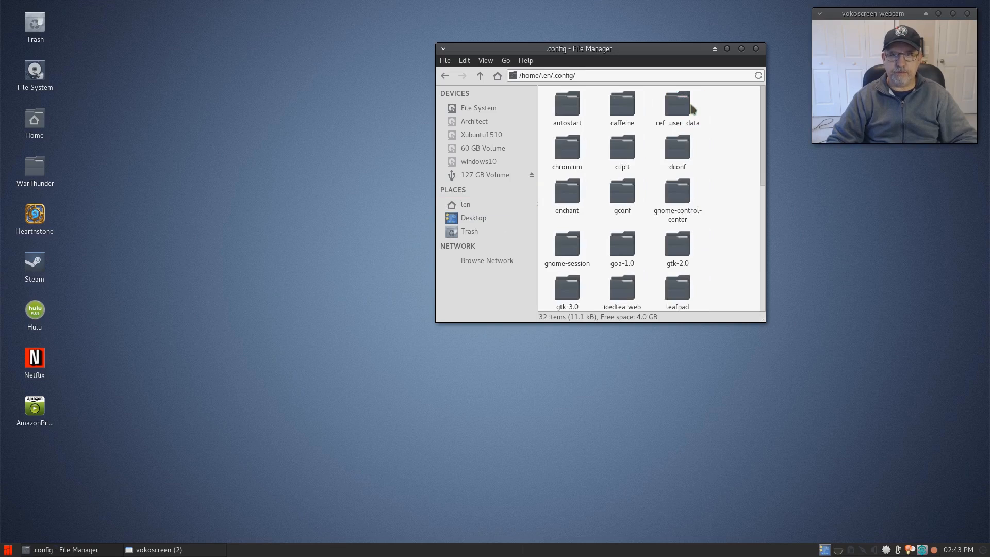
# Step: Locate compton.conf in .config and open it in Mousepad
pyautogui.scroll(-3)
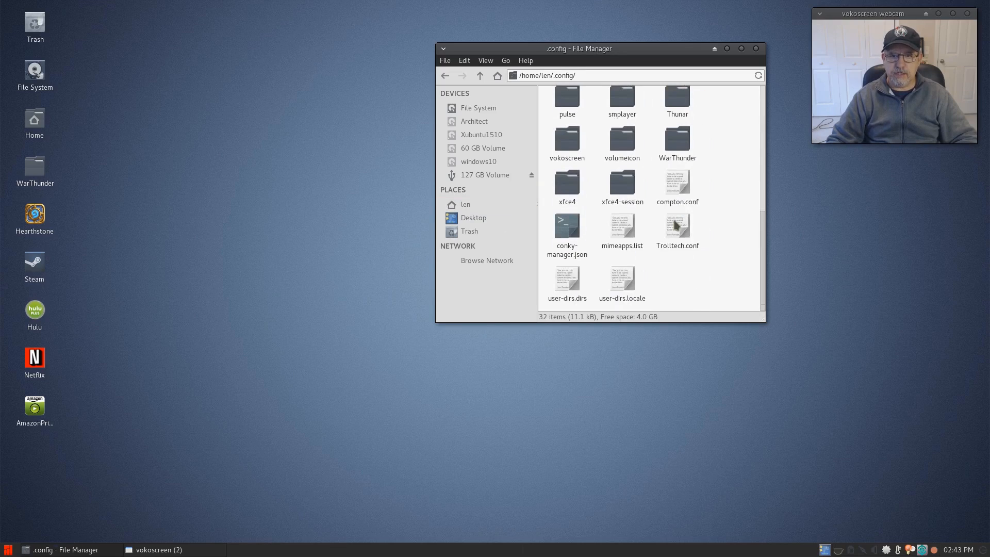
pyautogui.moveTo(684, 224)
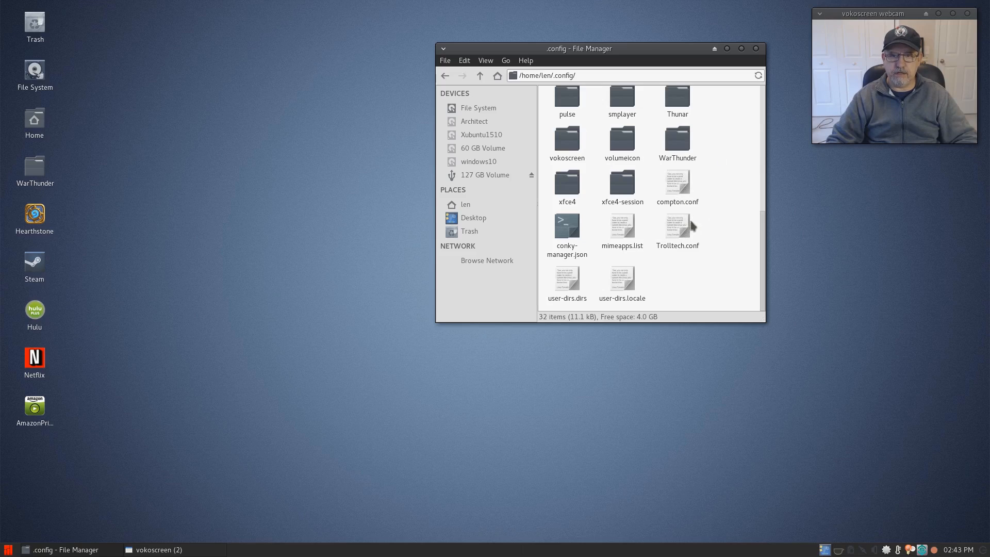
pyautogui.moveTo(677, 185)
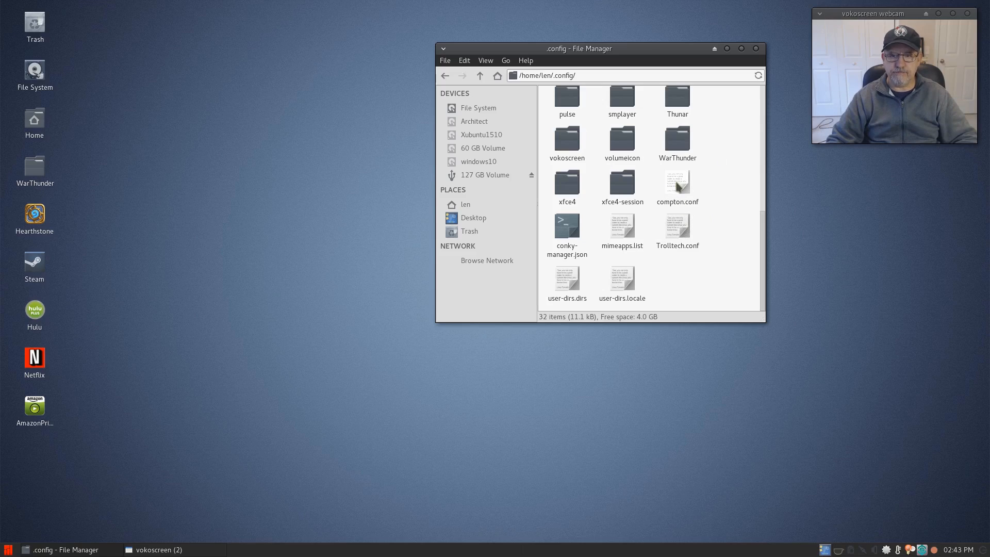
pyautogui.doubleClick(676, 183)
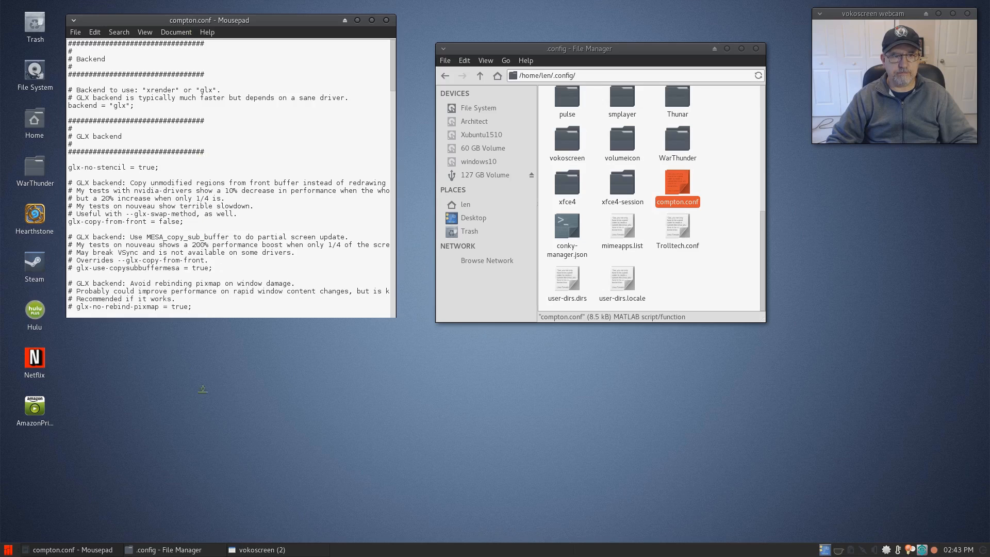
# Step: Read through compton.conf down to its window type settings, then close Mousepad
pyautogui.scroll(-3)
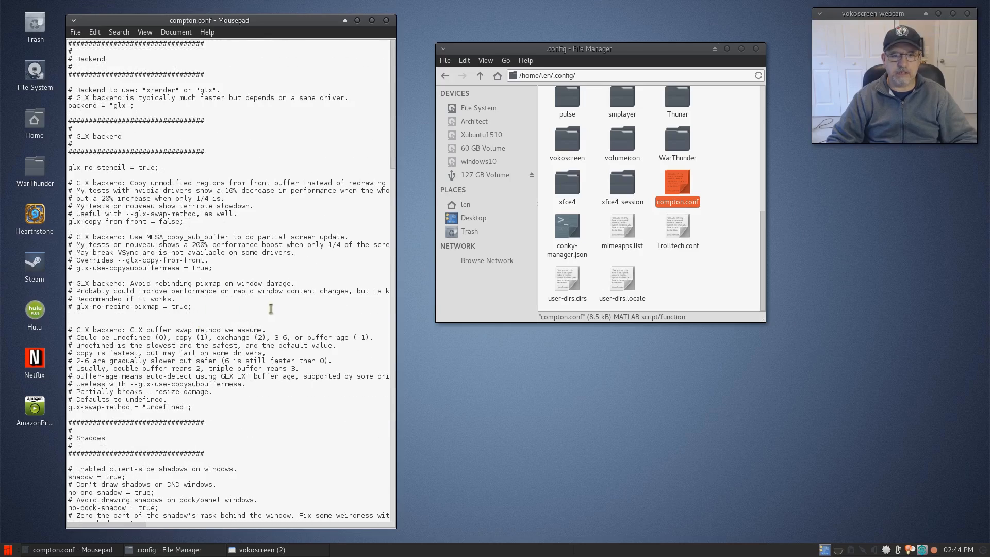
pyautogui.moveTo(183, 169)
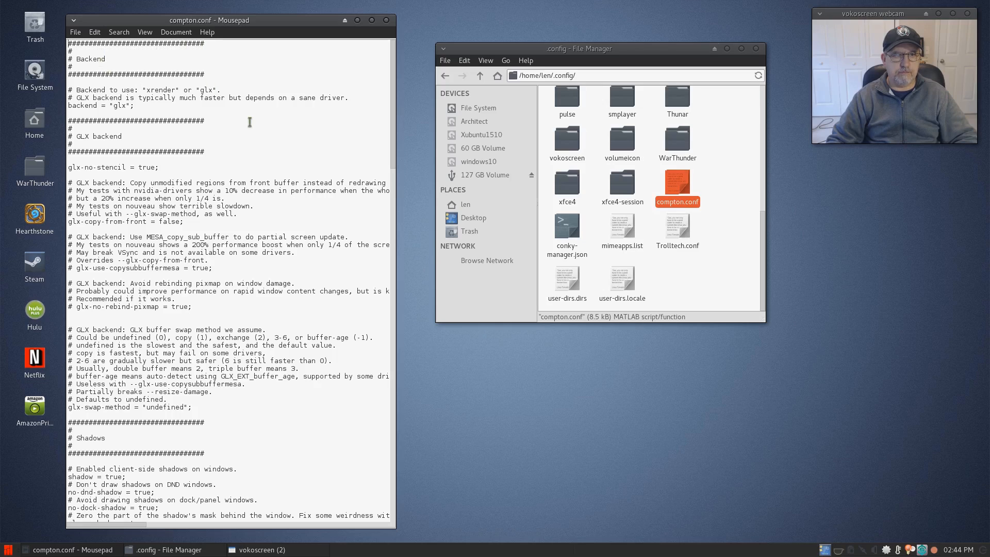
pyautogui.scroll(-3)
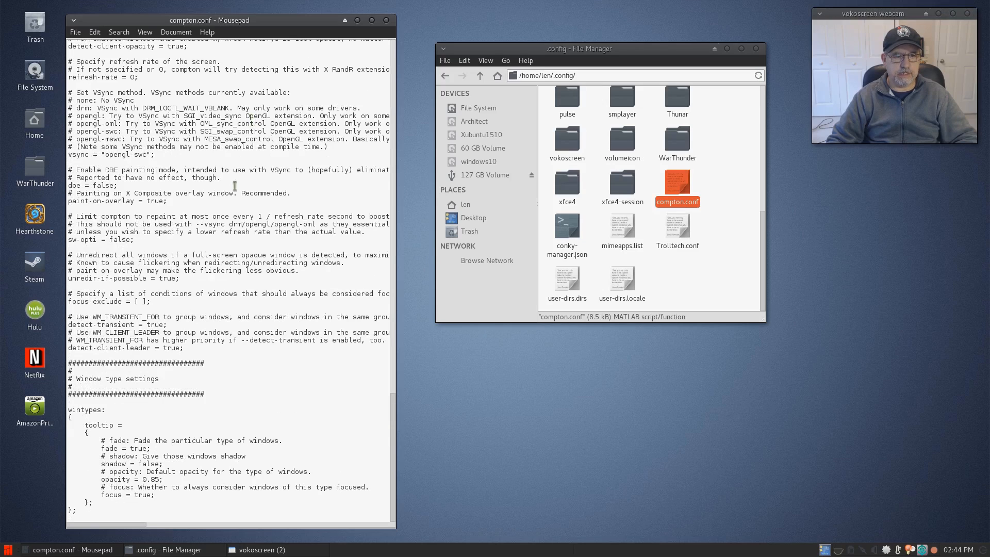
pyautogui.click(80, 512)
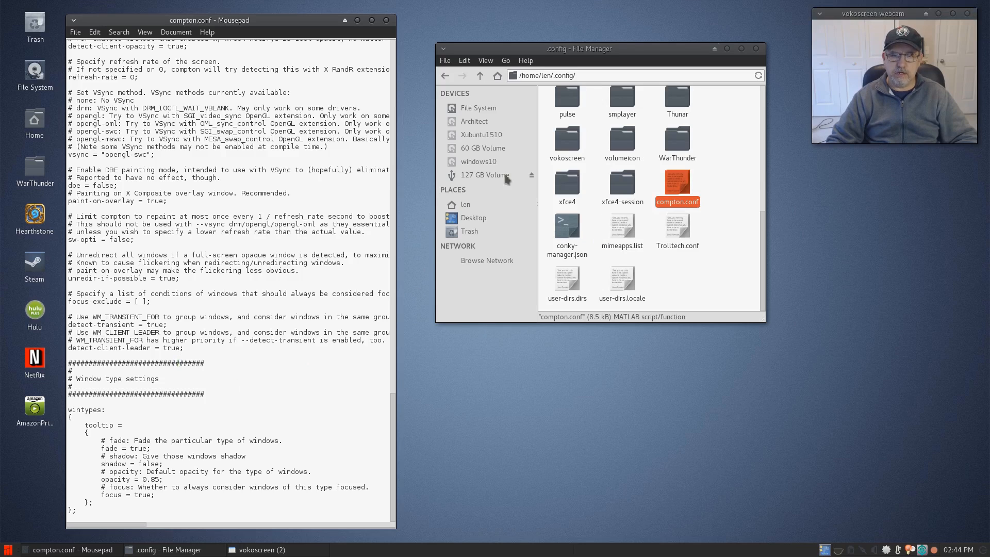
pyautogui.click(385, 19)
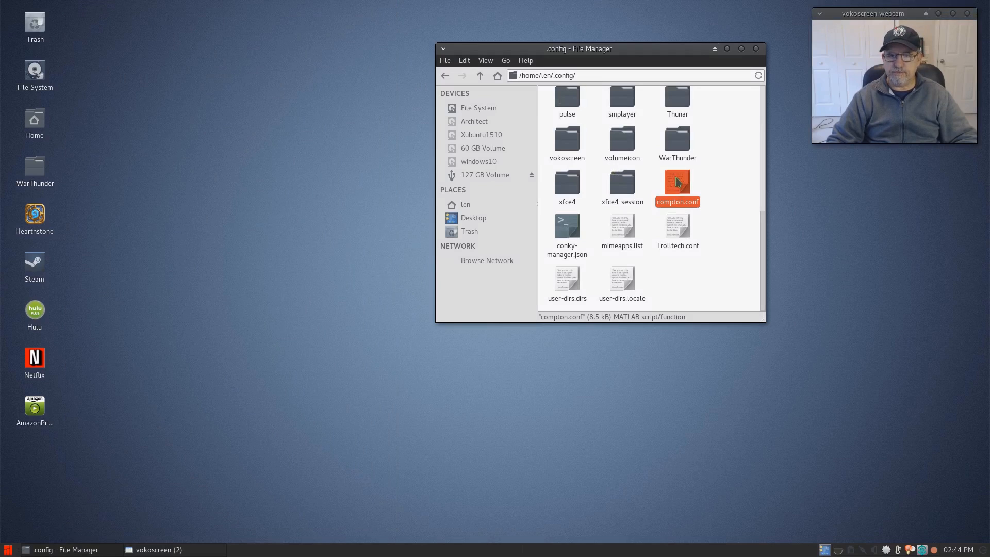
pyautogui.moveTo(685, 207)
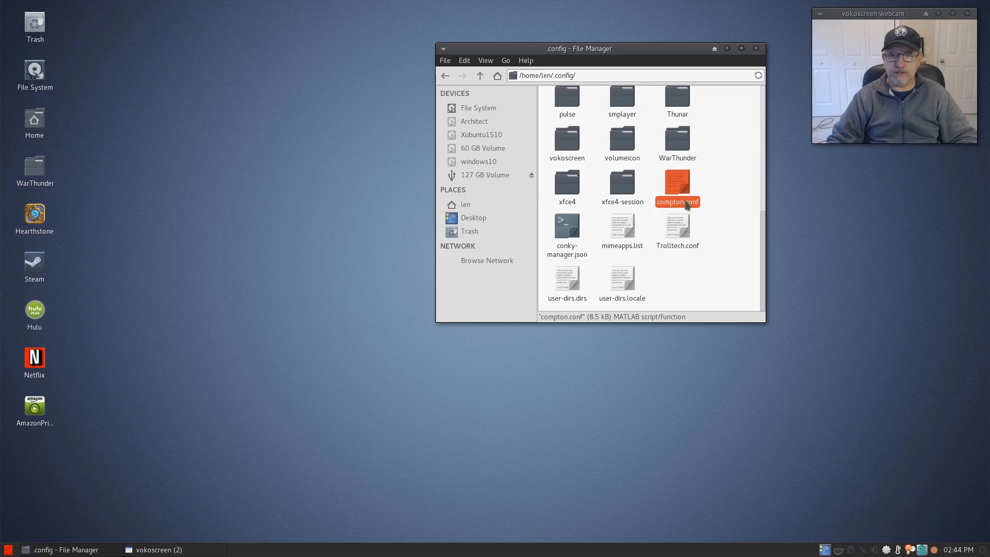
# Step: Reopen compton.conf and get its full text pasted into a new untitled Leafpad document
pyautogui.doubleClick(676, 186)
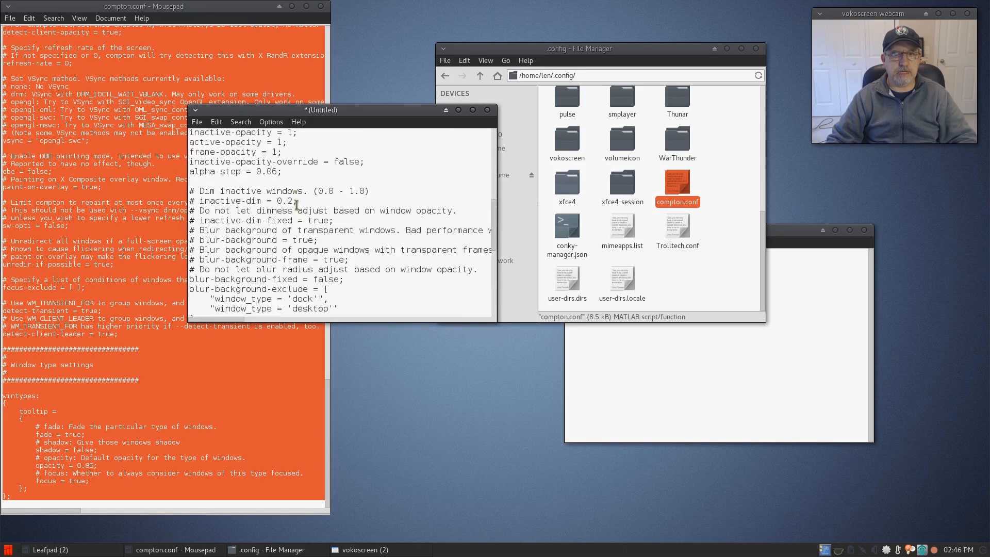
pyautogui.scroll(-3)
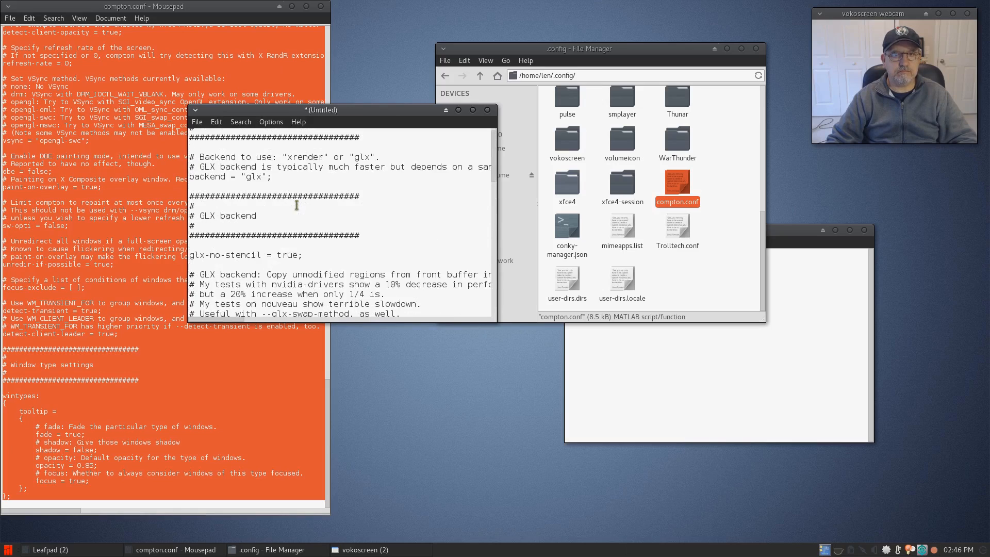
pyautogui.click(197, 122)
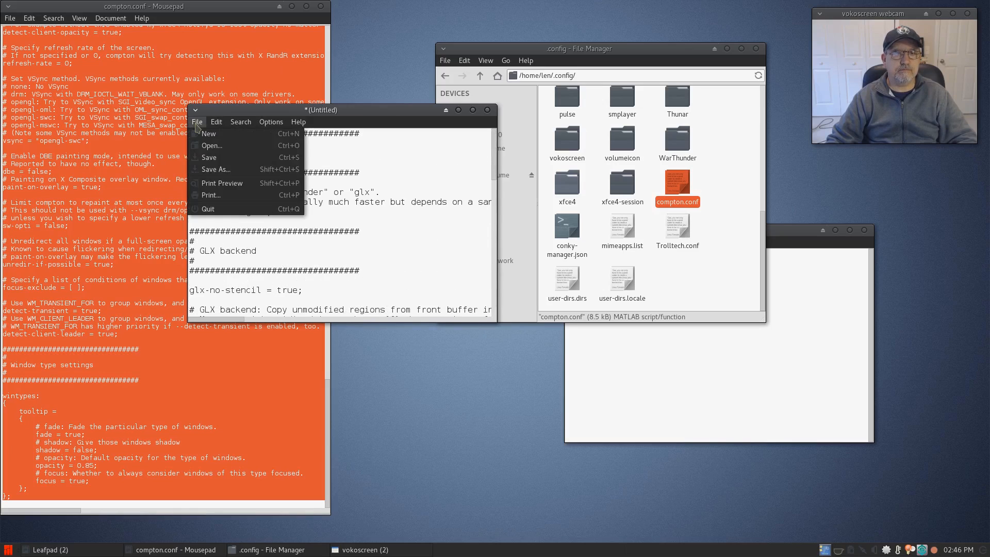
# Step: Save the Leafpad document as compton.conf on the Desktop via Save As
pyautogui.click(215, 169)
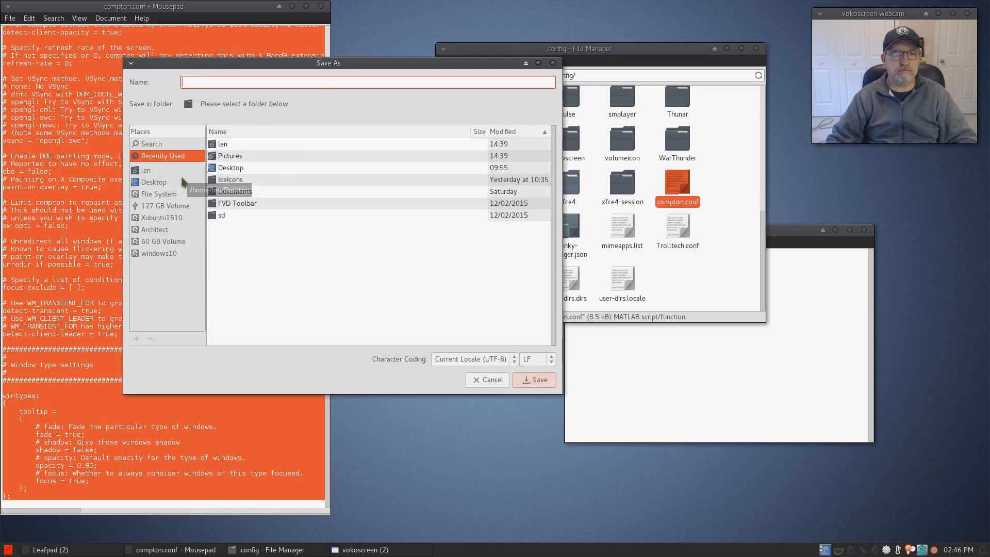
pyautogui.moveTo(230, 167)
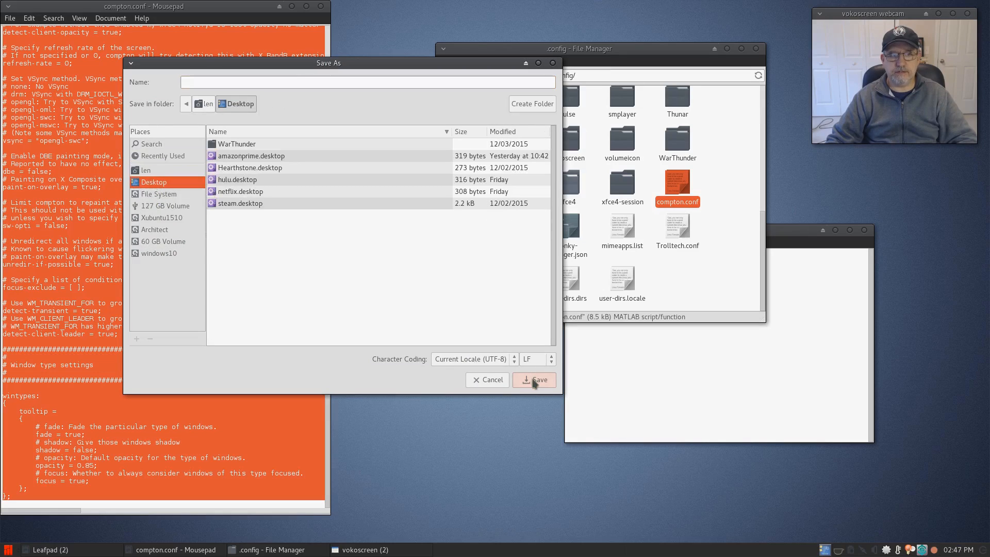
pyautogui.click(368, 83)
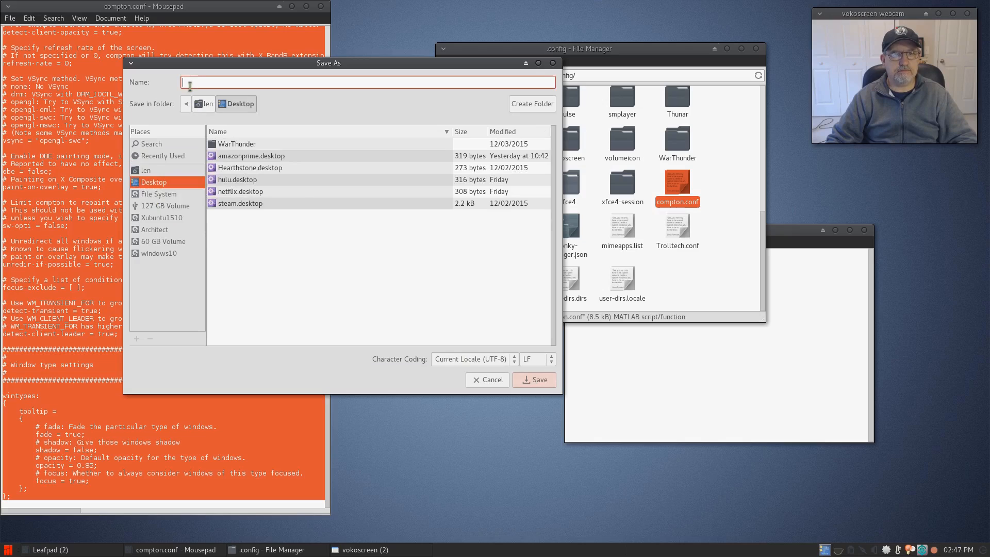
pyautogui.write('compton.')
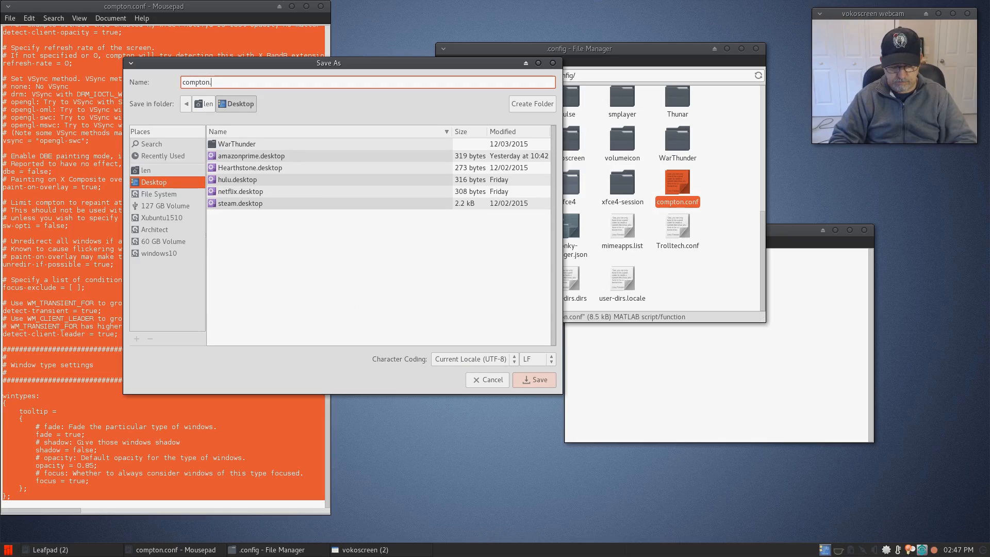
pyautogui.write('conf')
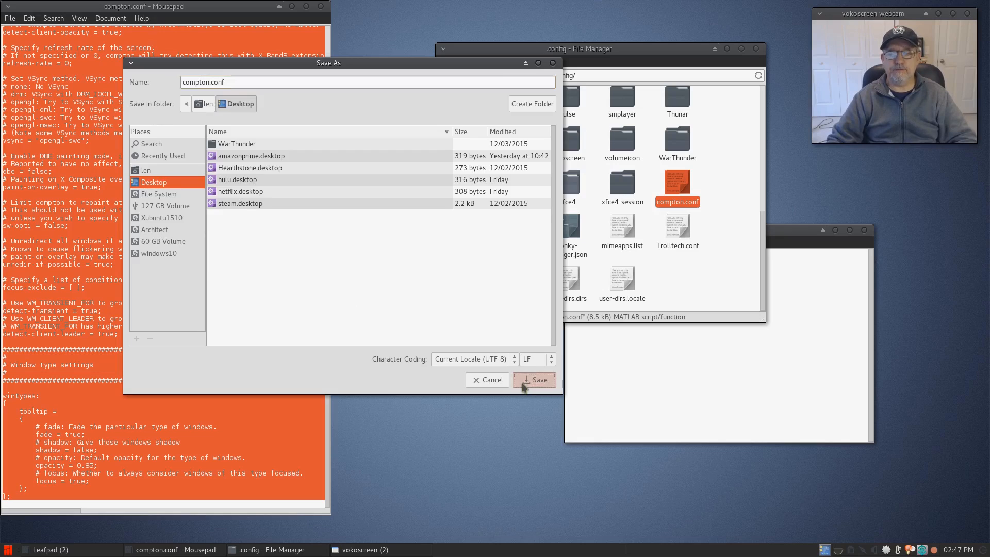
pyautogui.click(533, 380)
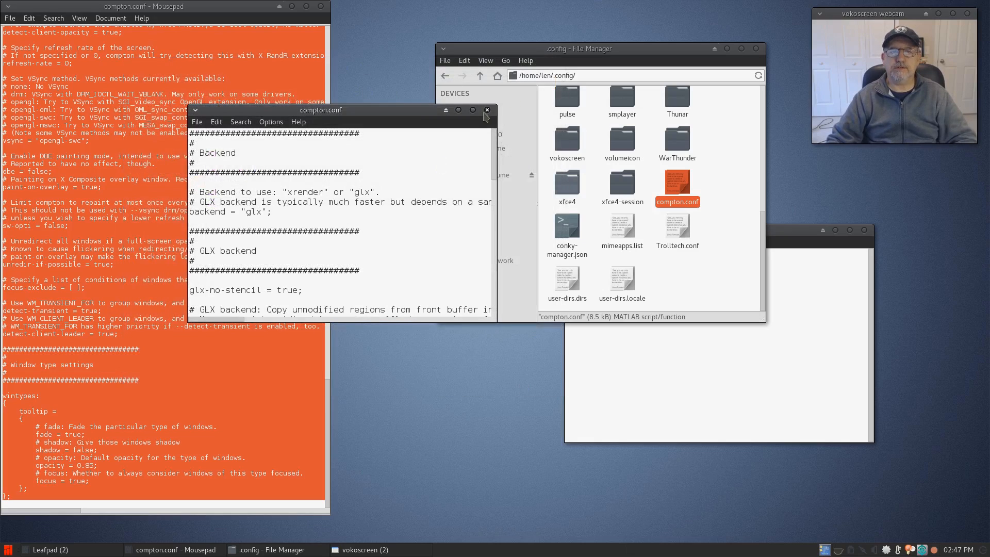
# Step: Close the Leafpad and Mousepad windows and select compton.conf on the desktop
pyautogui.click(487, 109)
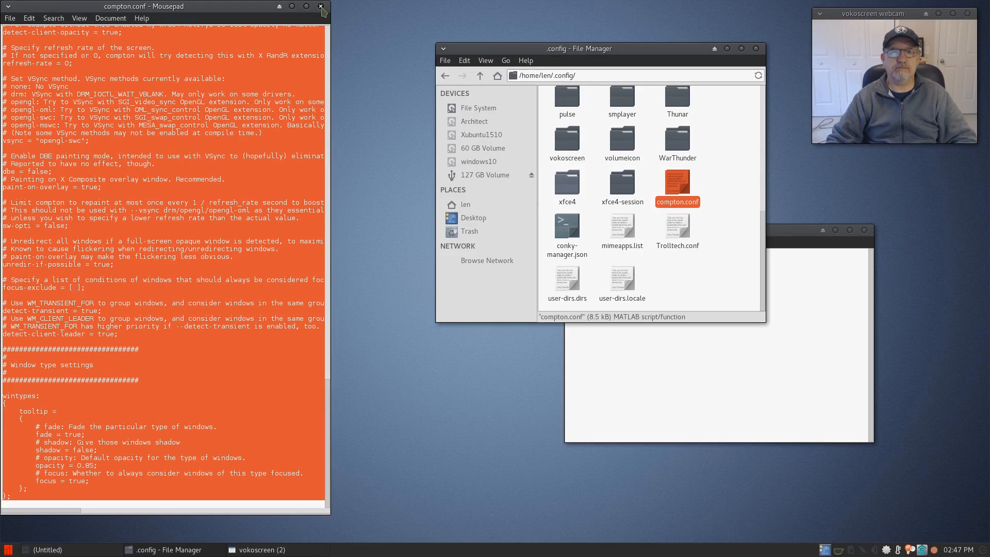
pyautogui.click(321, 6)
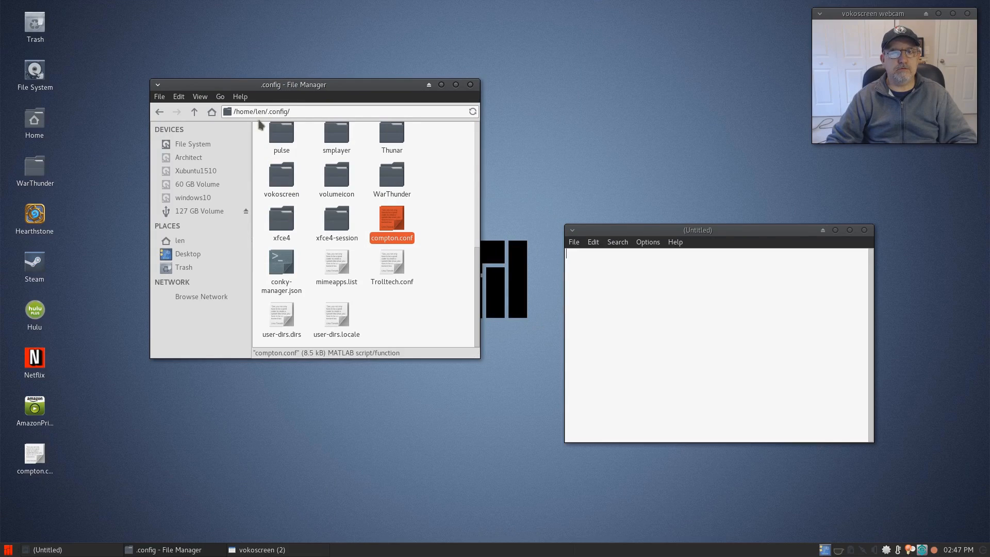
pyautogui.moveTo(238, 136)
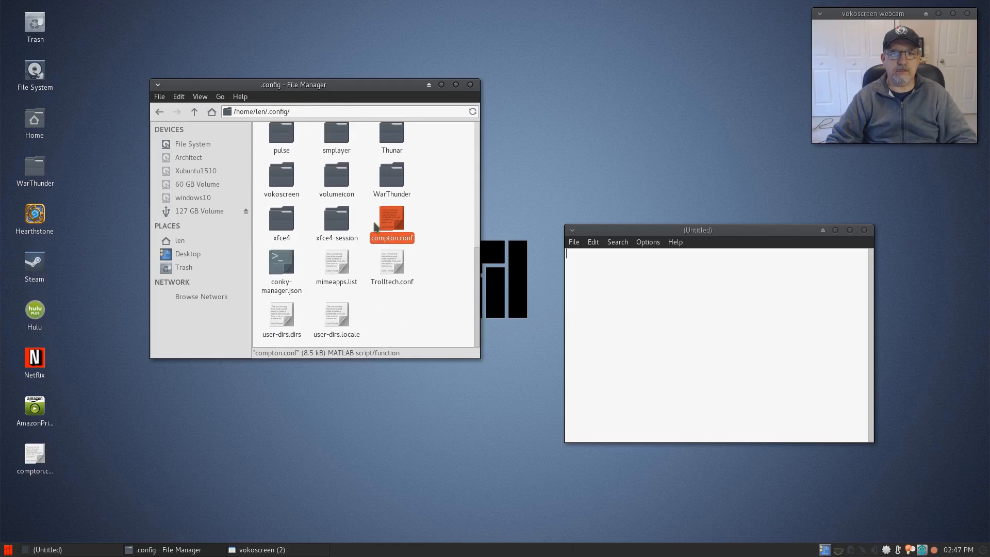
pyautogui.click(34, 453)
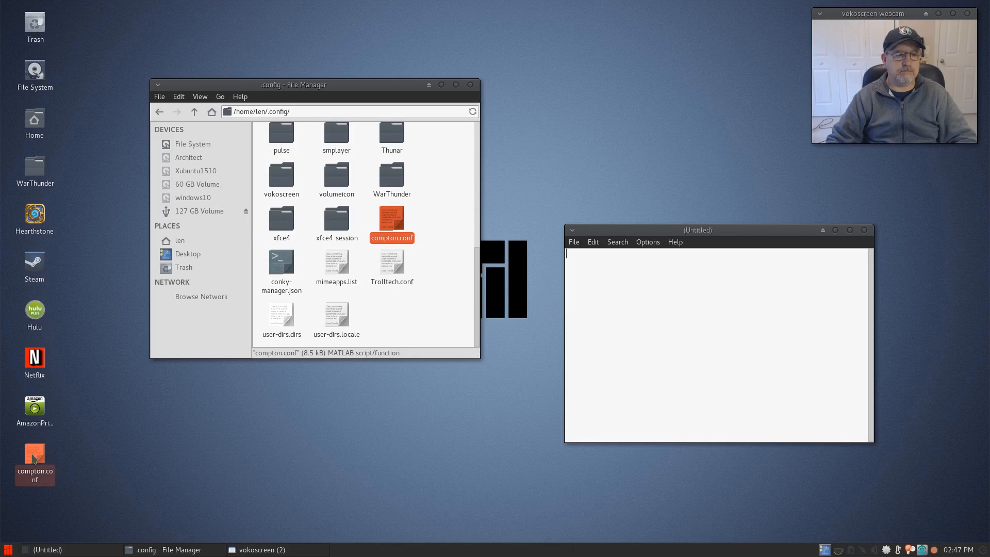
# Step: Copy the desktop compton.conf and bring up the paste menu in the .config folder
pyautogui.rightClick(35, 453)
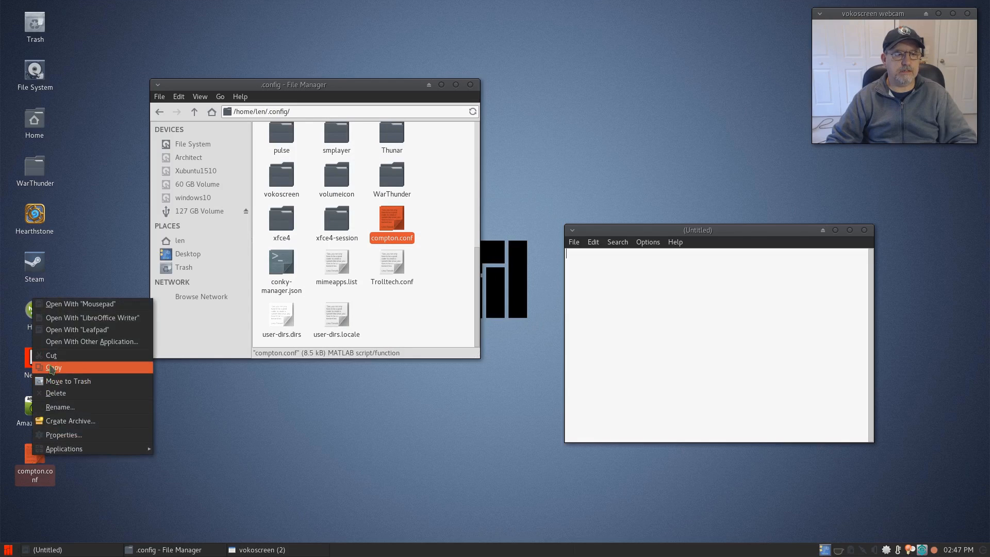
pyautogui.click(54, 367)
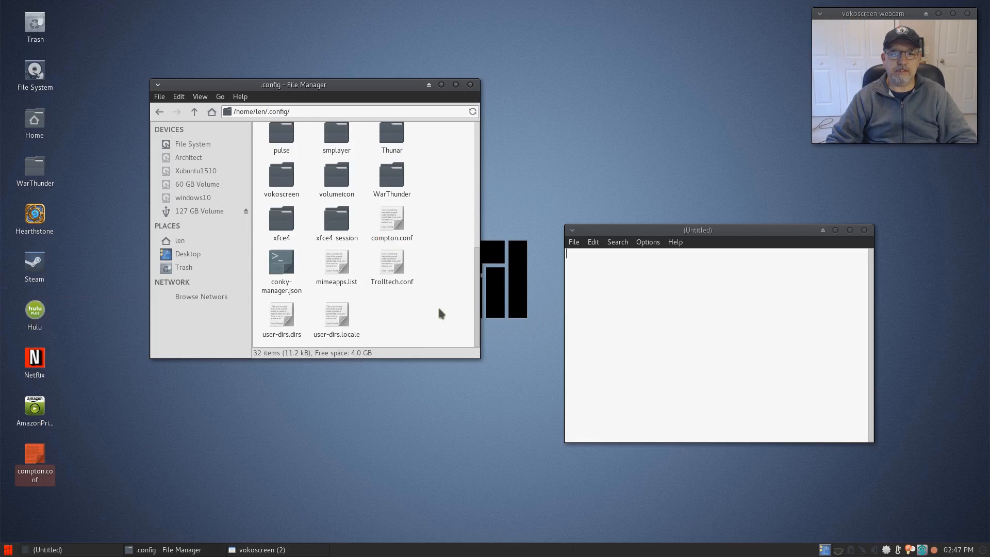
pyautogui.rightClick(440, 313)
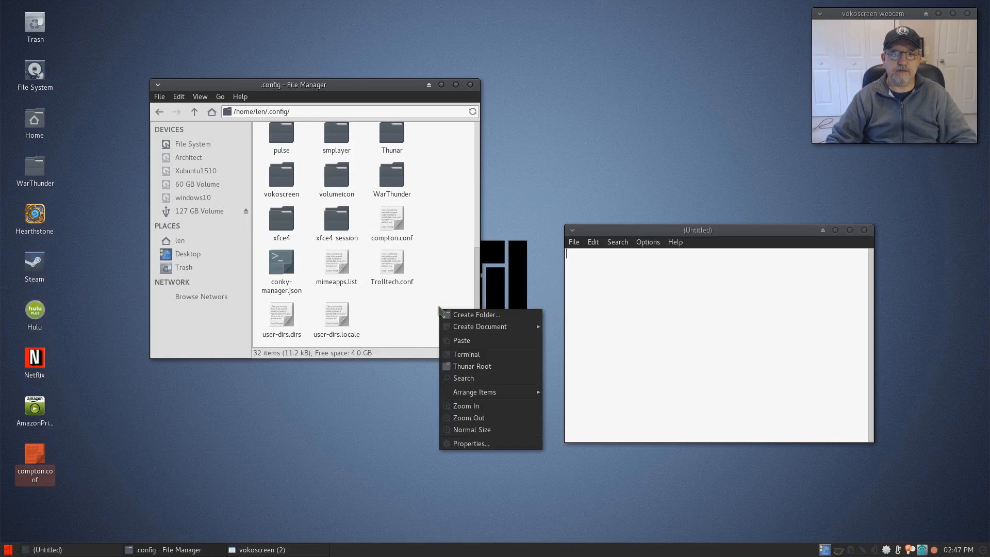
pyautogui.moveTo(460, 340)
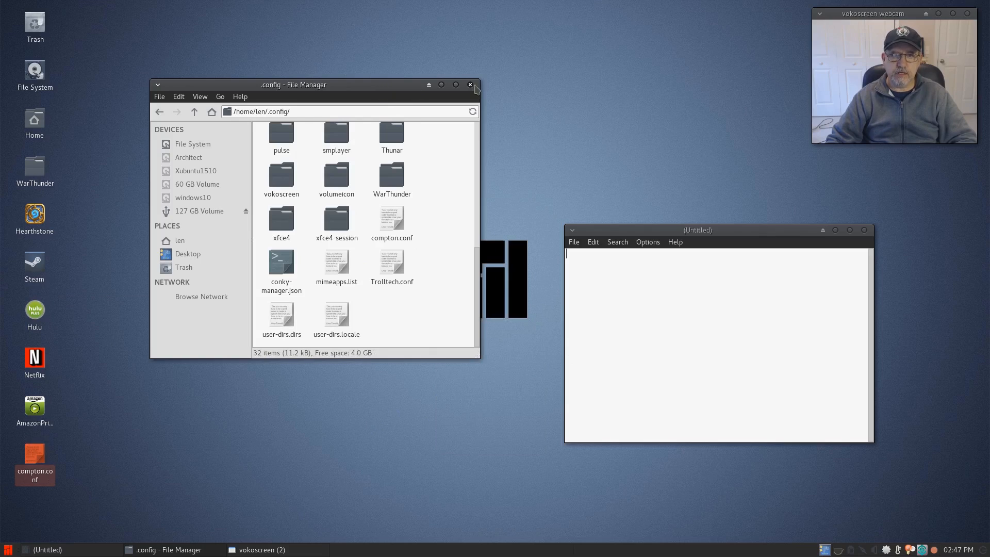
# Step: Close the .config file manager window and bring up the Whisker applications menu
pyautogui.click(470, 84)
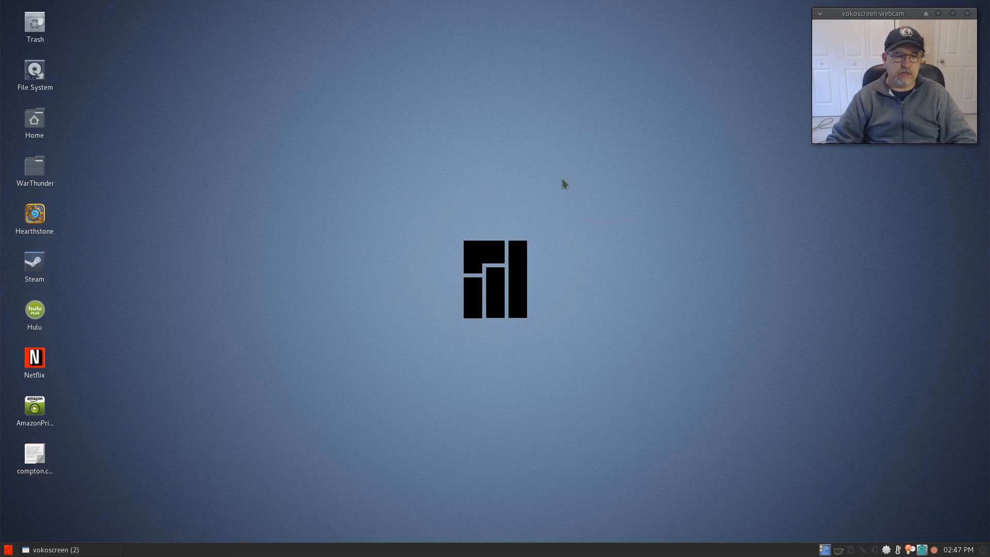
pyautogui.moveTo(101, 522)
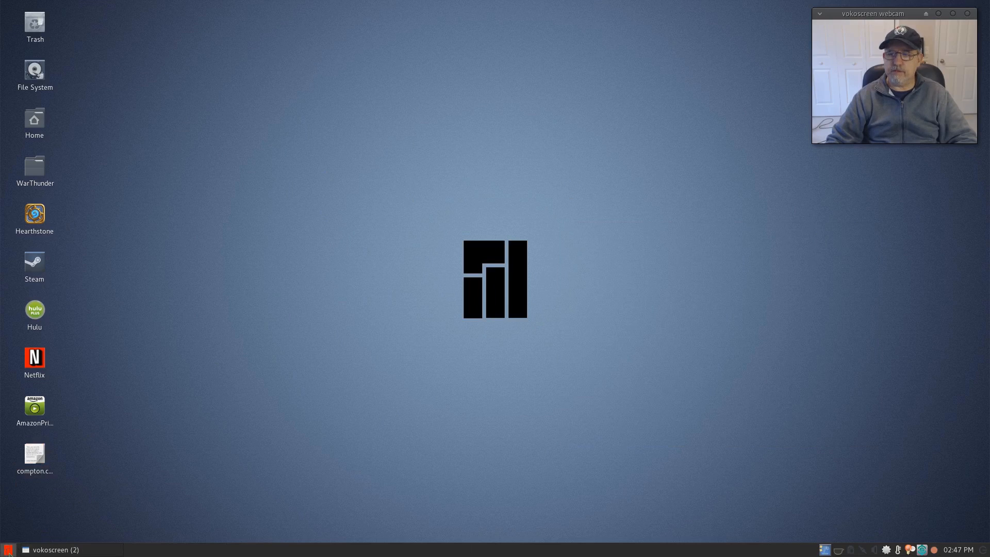
pyautogui.click(7, 549)
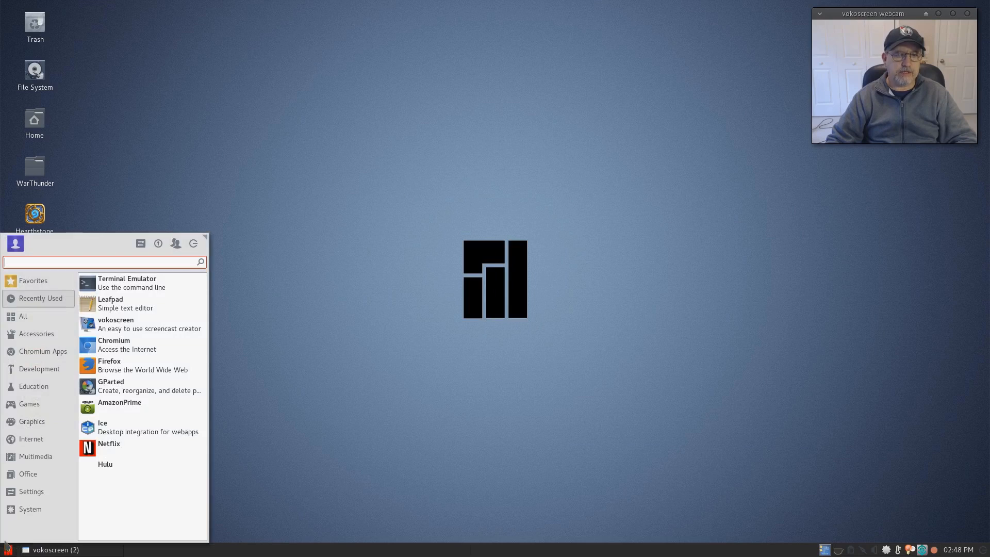
# Step: Browse the Development then Accessories categories, where compton is listed
pyautogui.click(39, 368)
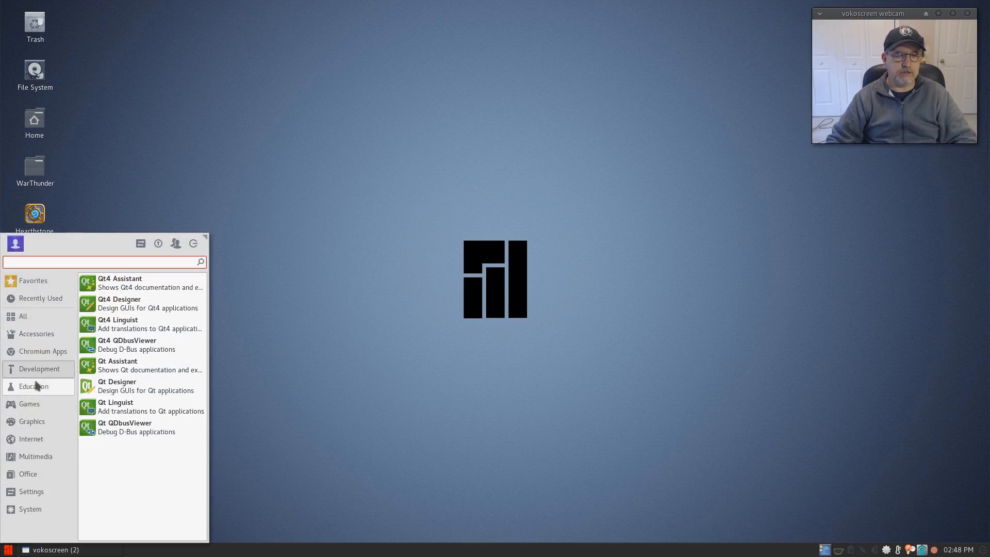
pyautogui.click(36, 333)
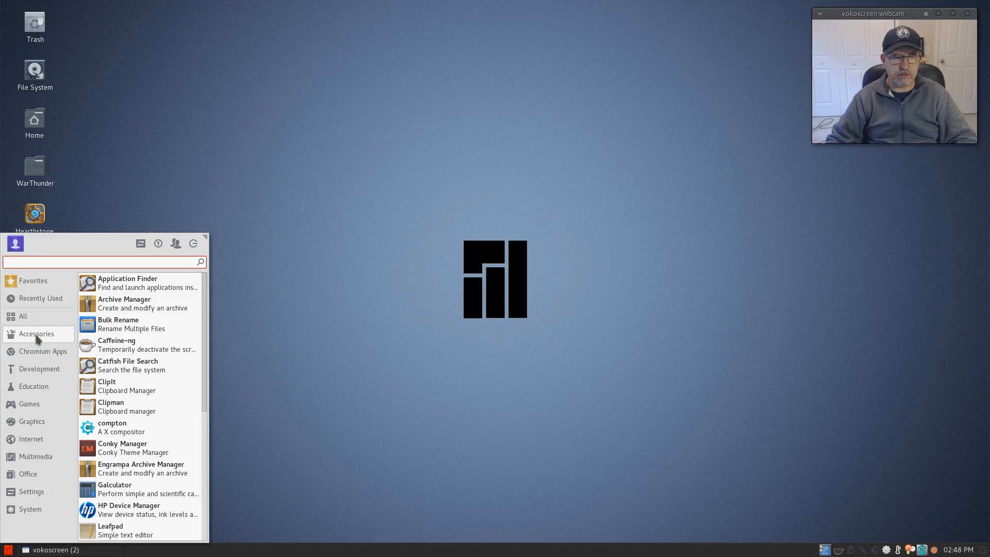
pyautogui.moveTo(158, 243)
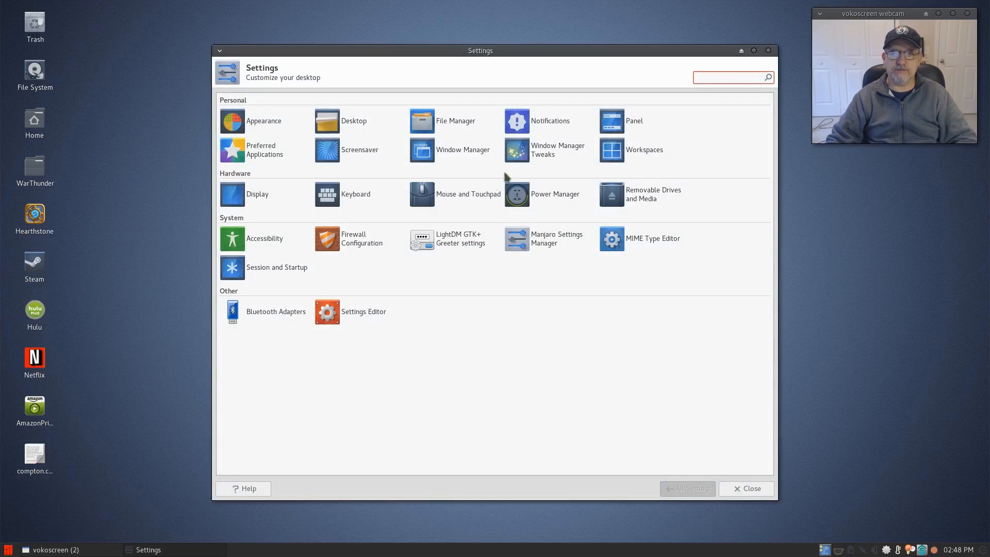
pyautogui.moveTo(339, 193)
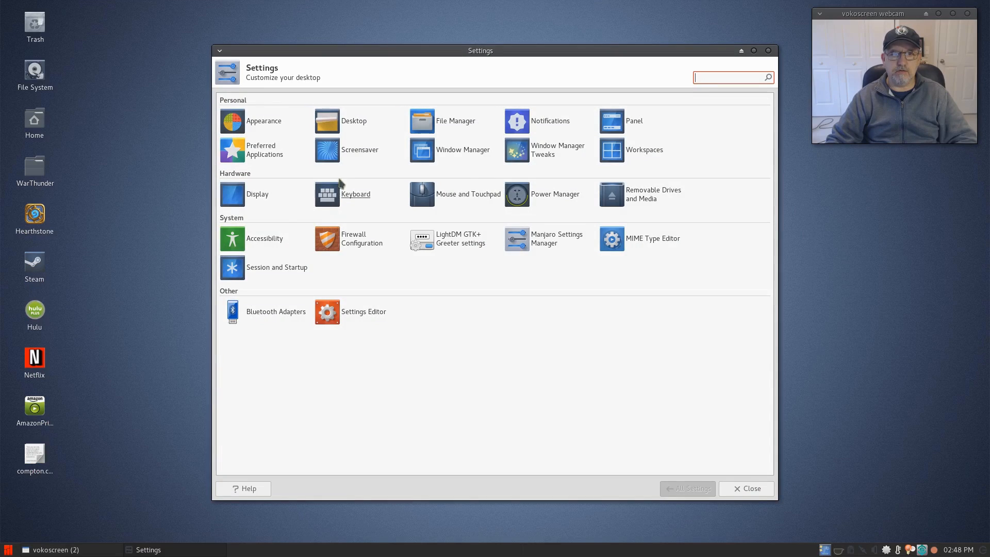
pyautogui.moveTo(557, 162)
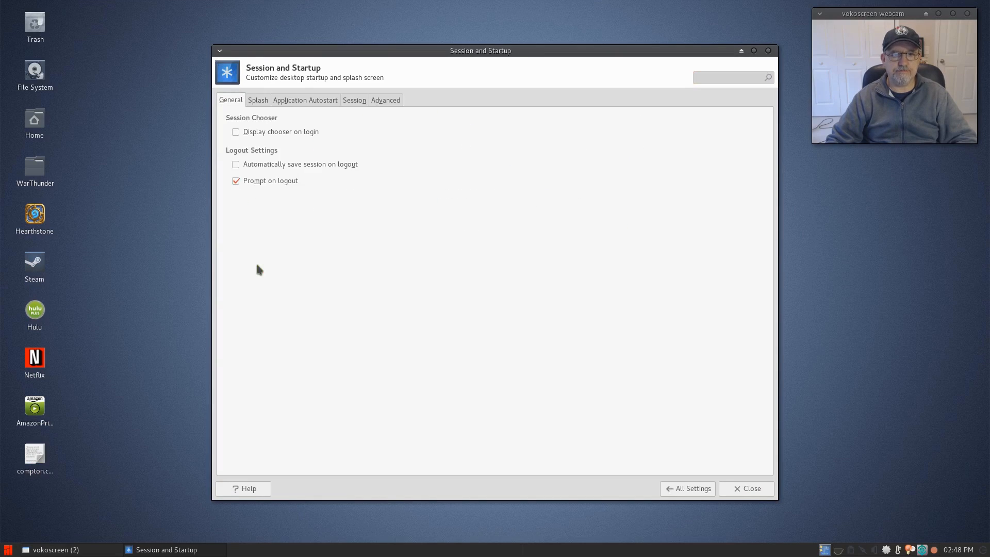
# Step: Confirm the Compton autostart entry is enabled with command compton, then close Session and Startup
pyautogui.click(305, 100)
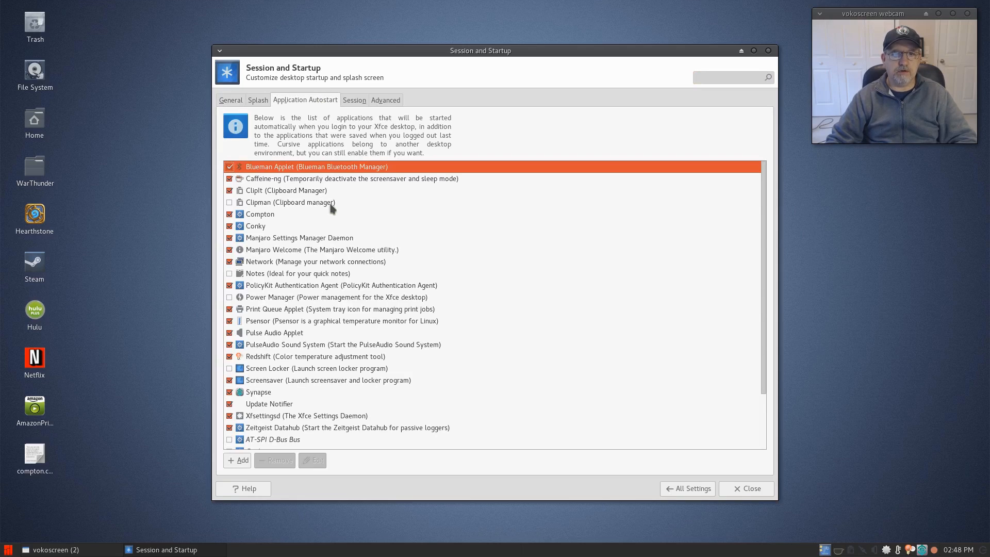
pyautogui.moveTo(259, 226)
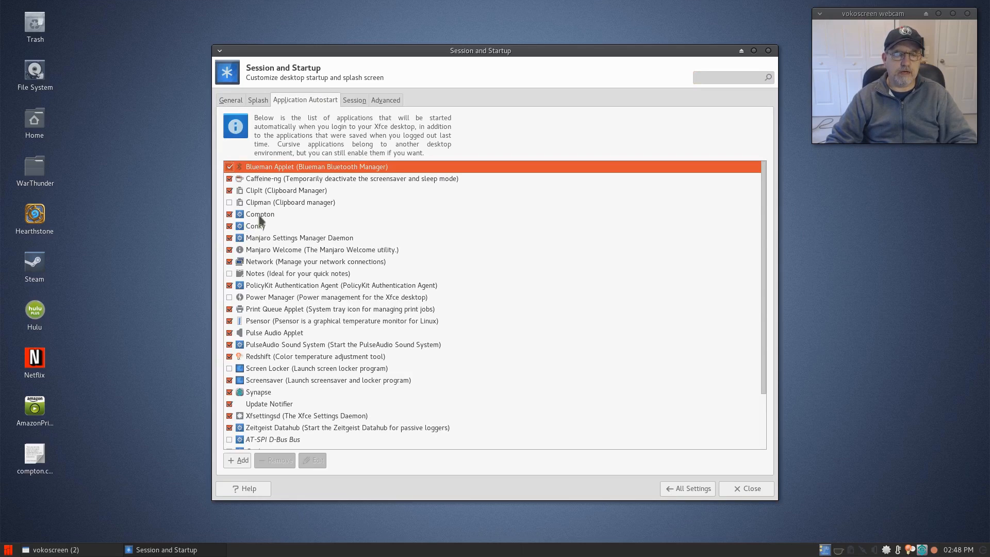
pyautogui.click(260, 213)
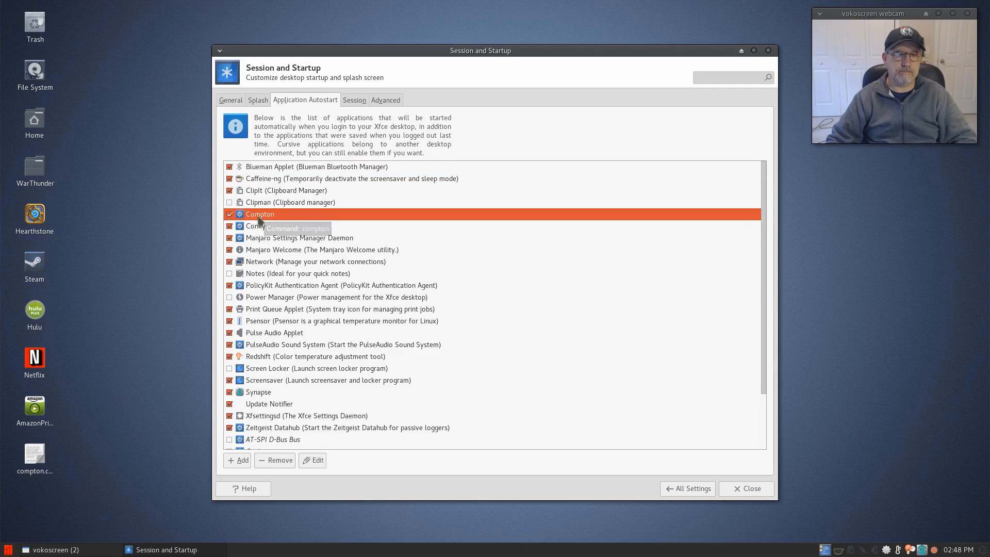
pyautogui.click(313, 460)
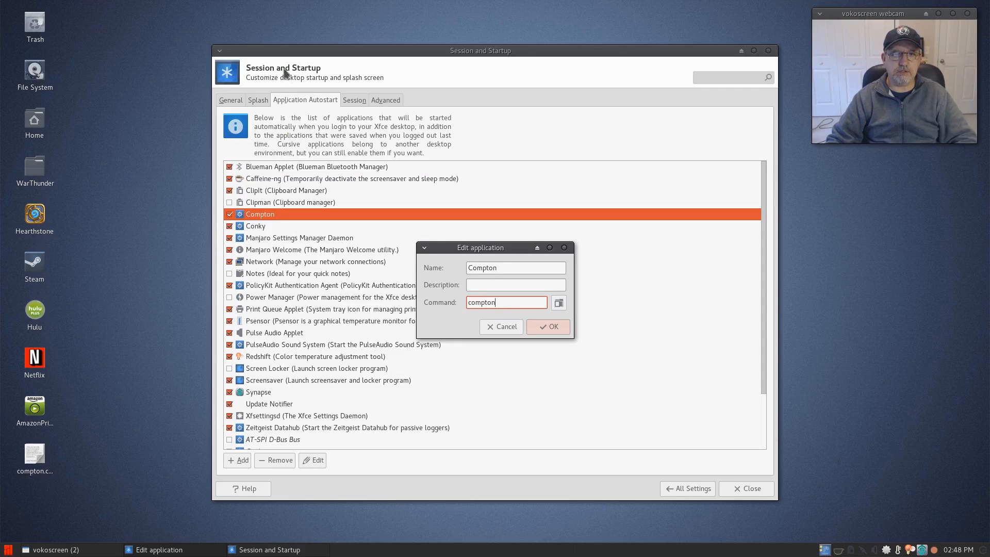
pyautogui.click(547, 326)
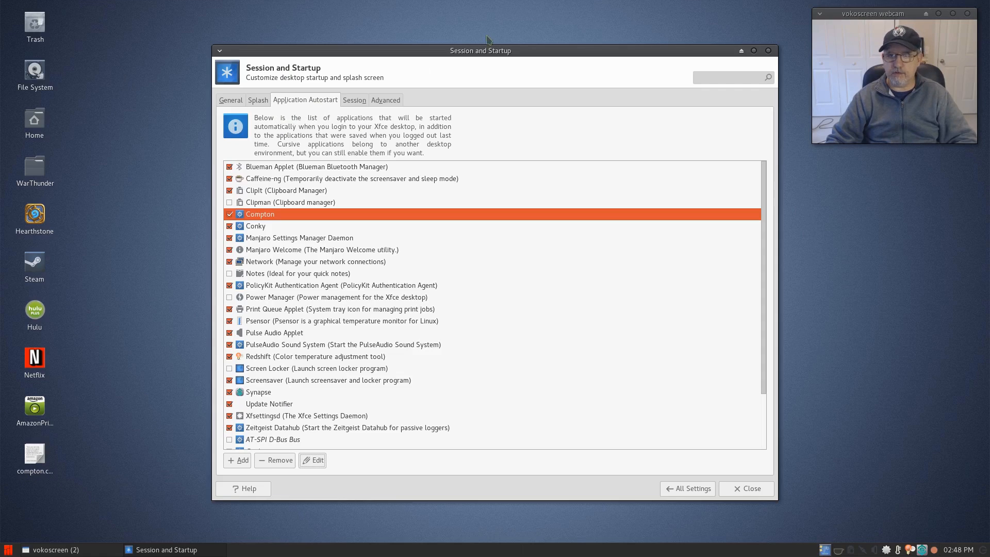
pyautogui.click(745, 488)
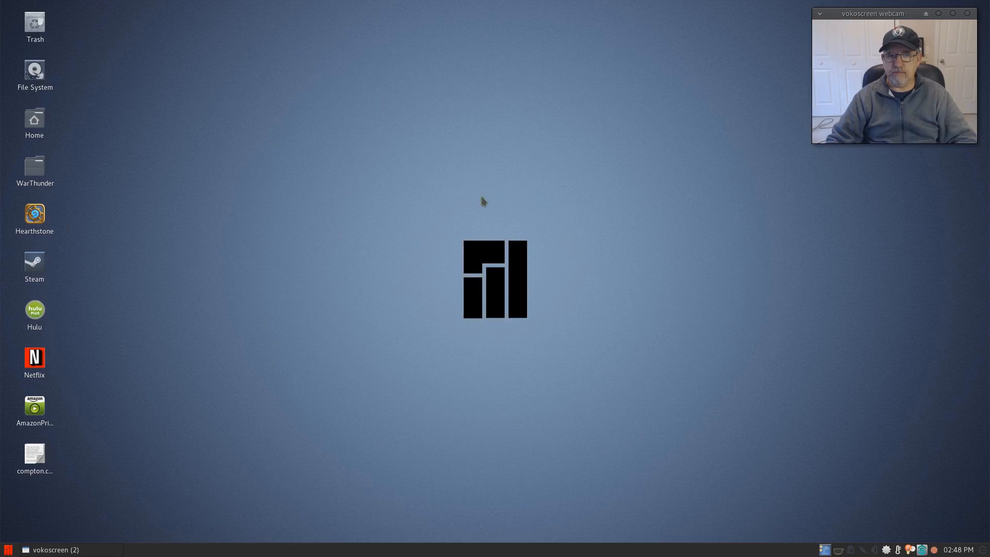
pyautogui.moveTo(297, 414)
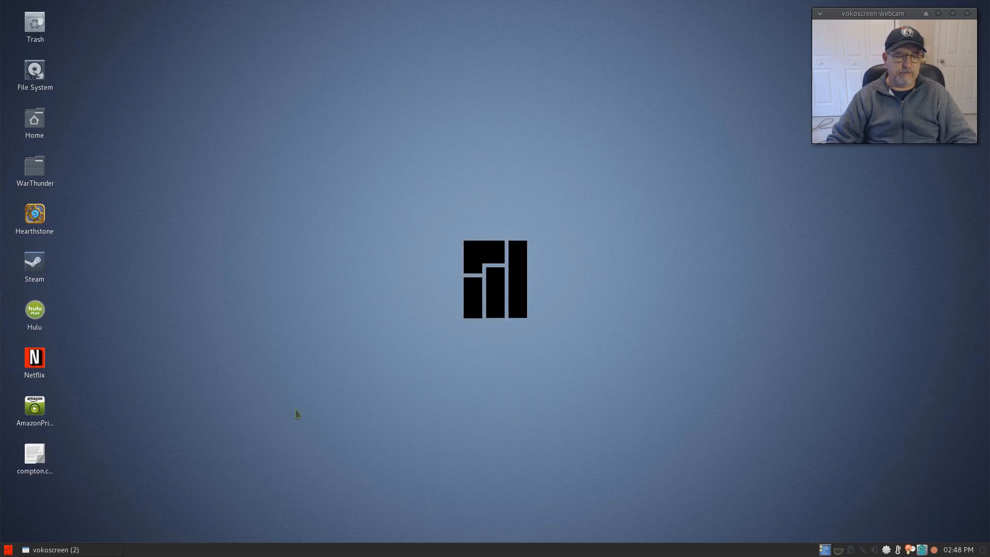
pyautogui.moveTo(149, 442)
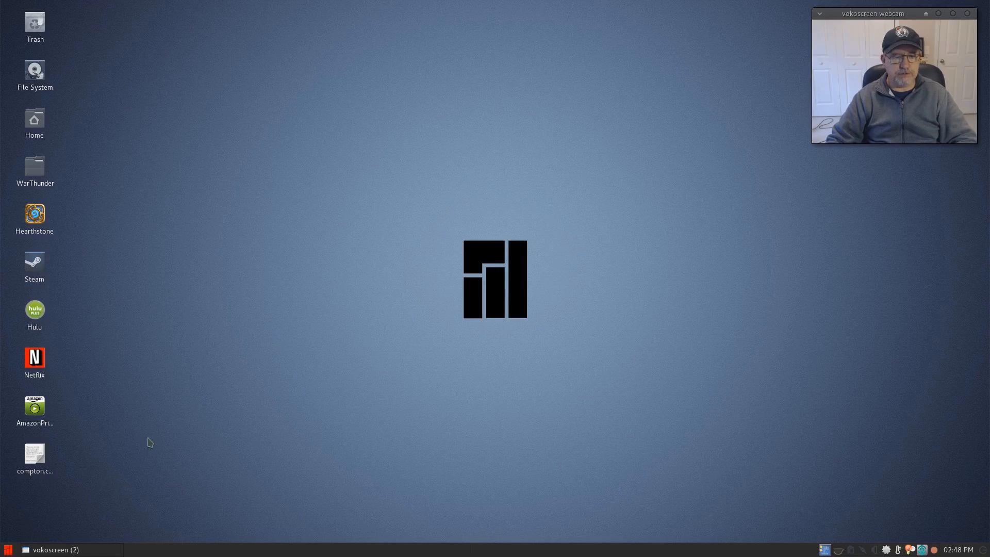
pyautogui.moveTo(755, 329)
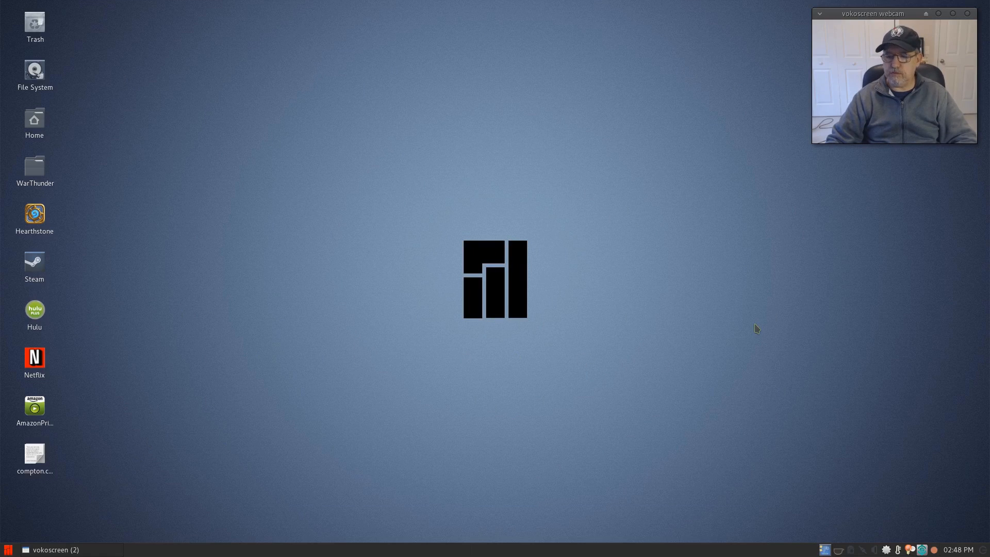
pyautogui.moveTo(319, 227)
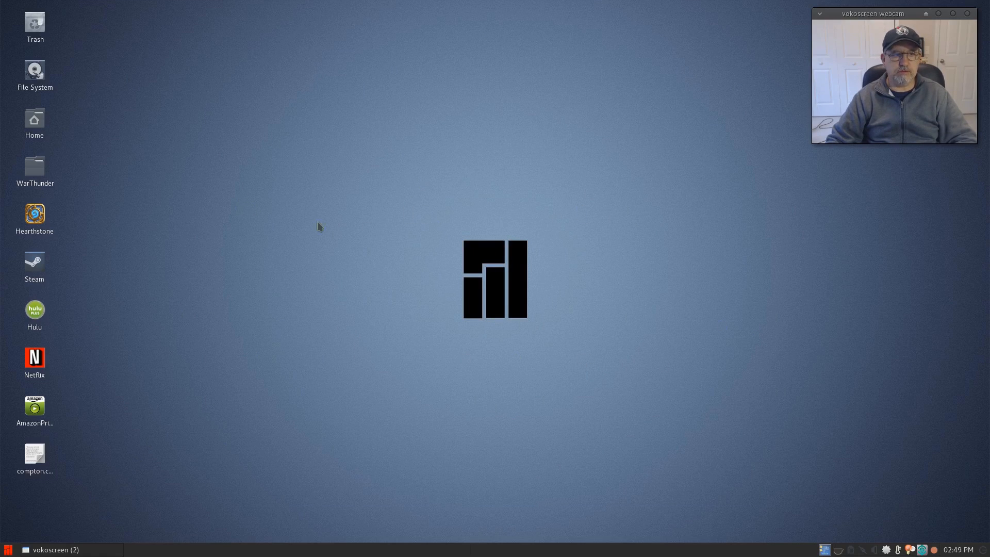
pyautogui.moveTo(363, 202)
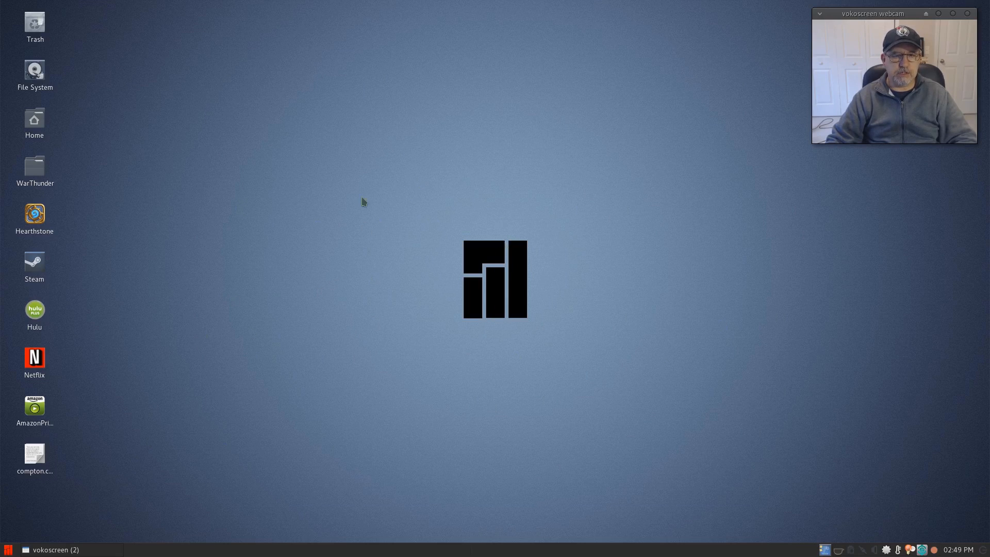
pyautogui.moveTo(552, 352)
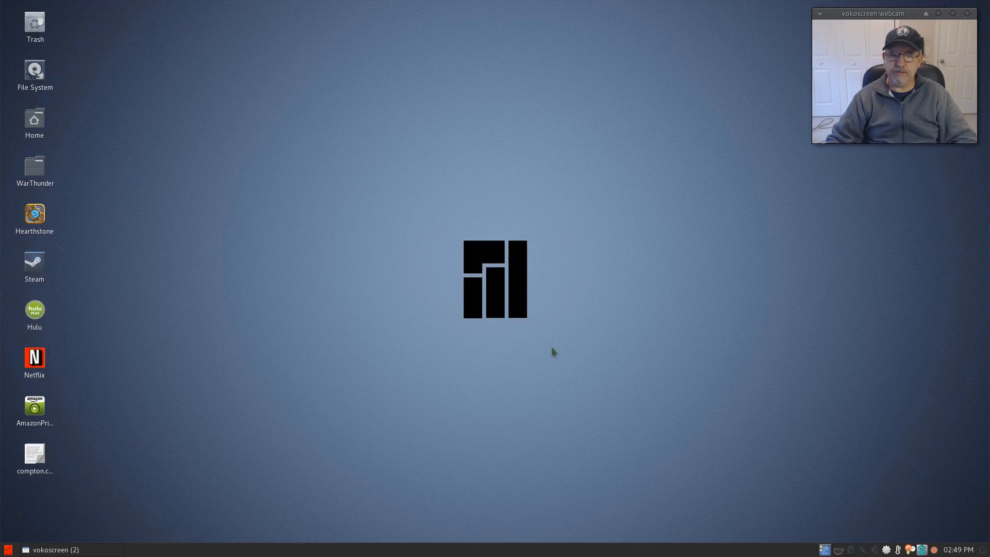
pyautogui.moveTo(451, 192)
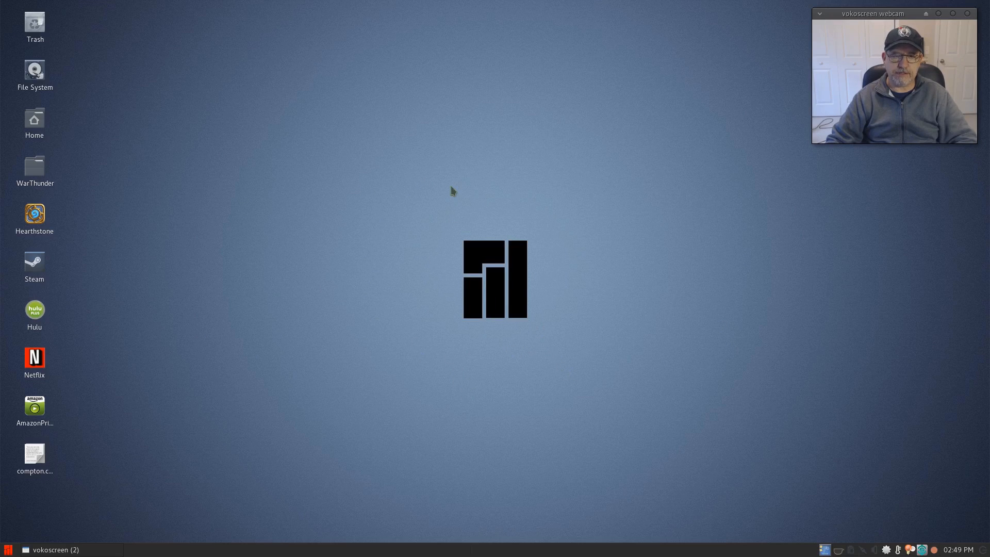
pyautogui.moveTo(445, 416)
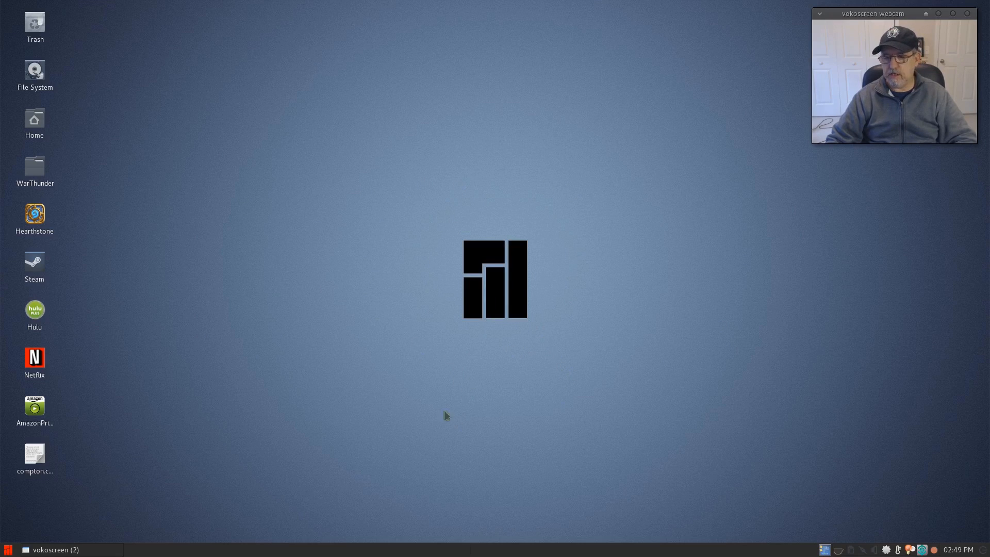
pyautogui.moveTo(386, 166)
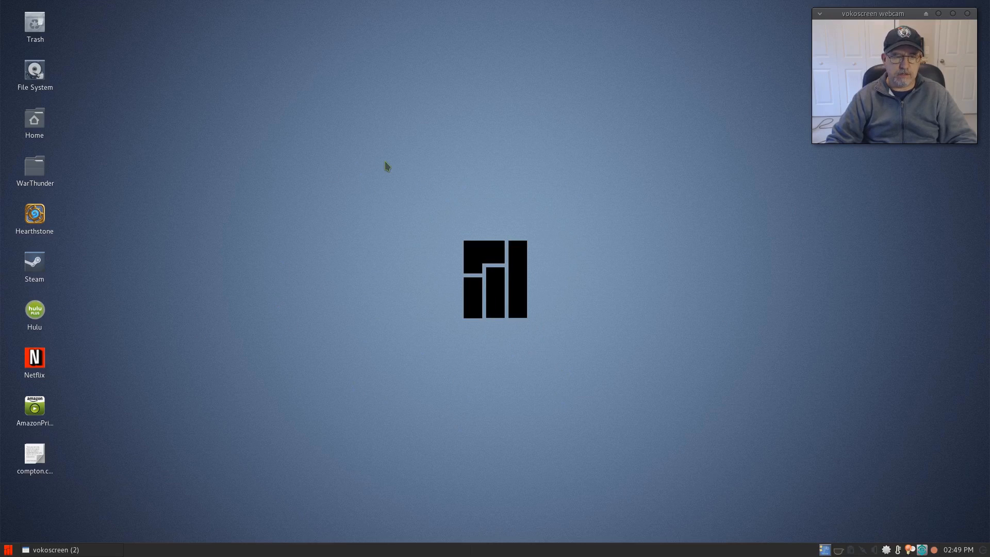
pyautogui.moveTo(419, 218)
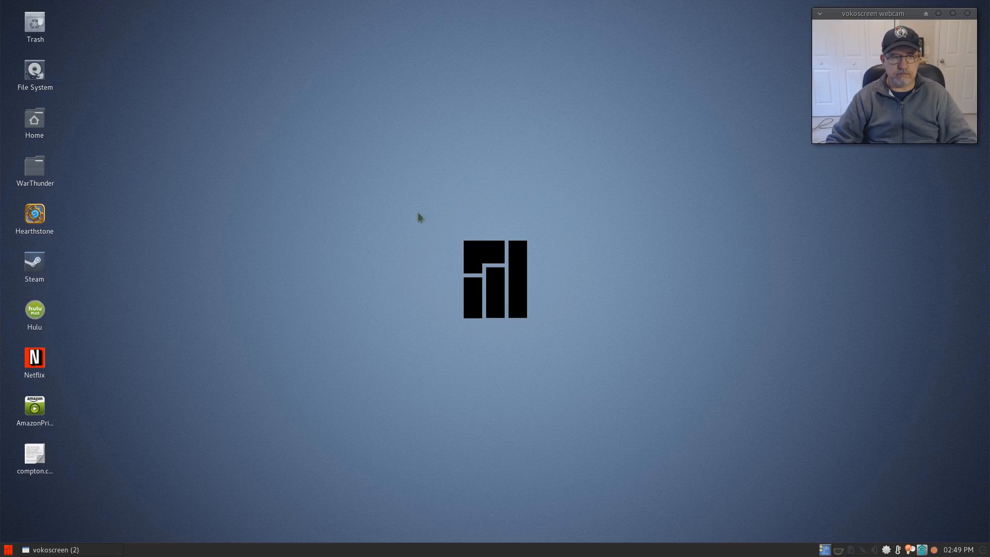
pyautogui.moveTo(382, 367)
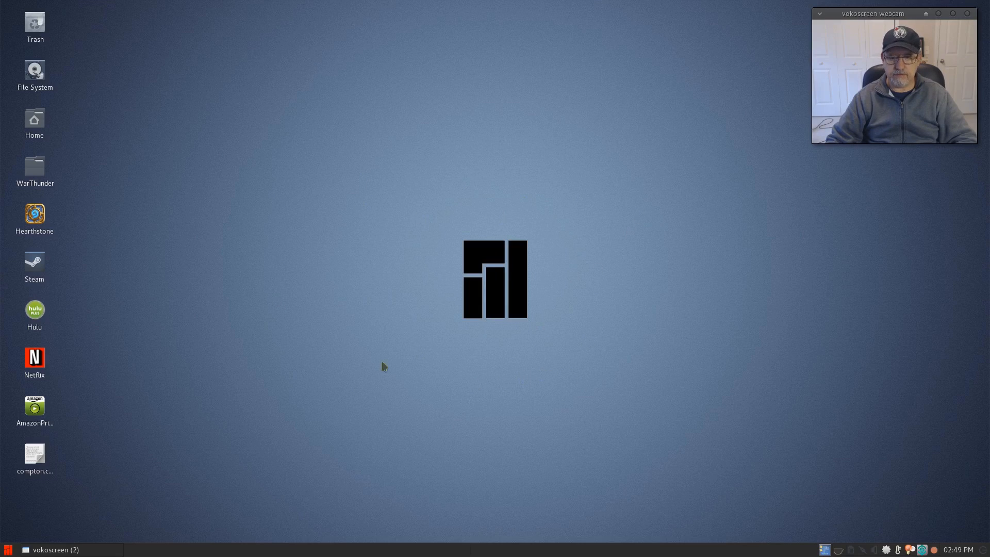
pyautogui.moveTo(435, 309)
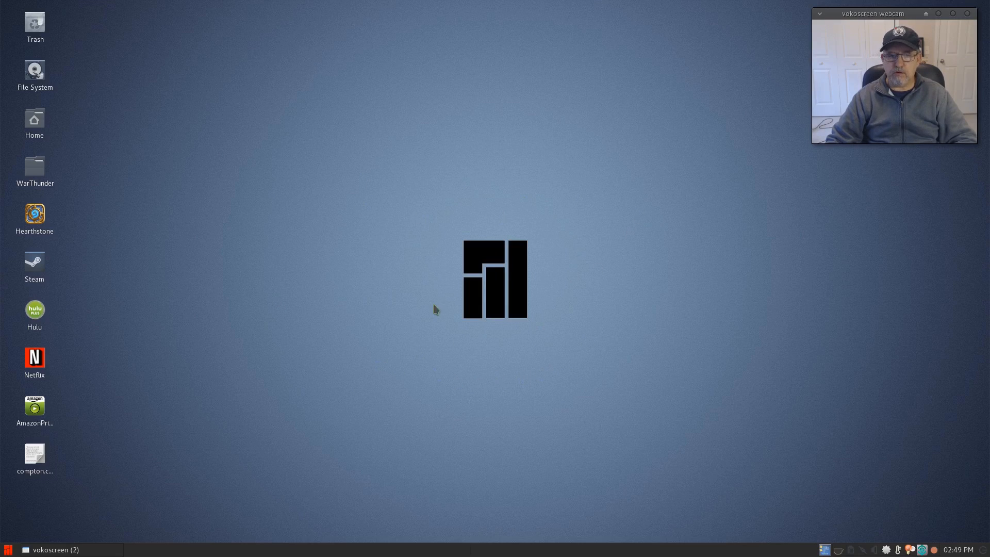
pyautogui.moveTo(575, 343)
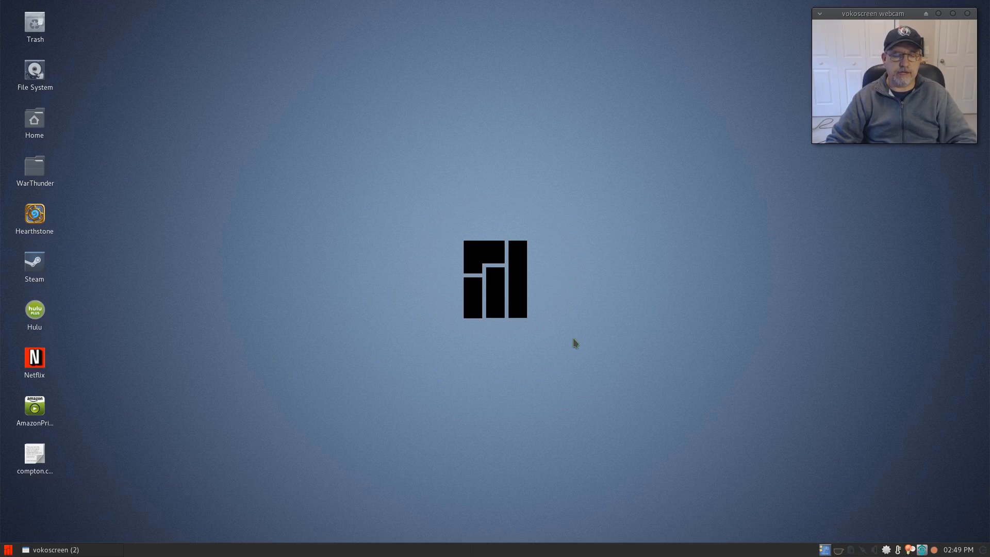
pyautogui.moveTo(584, 280)
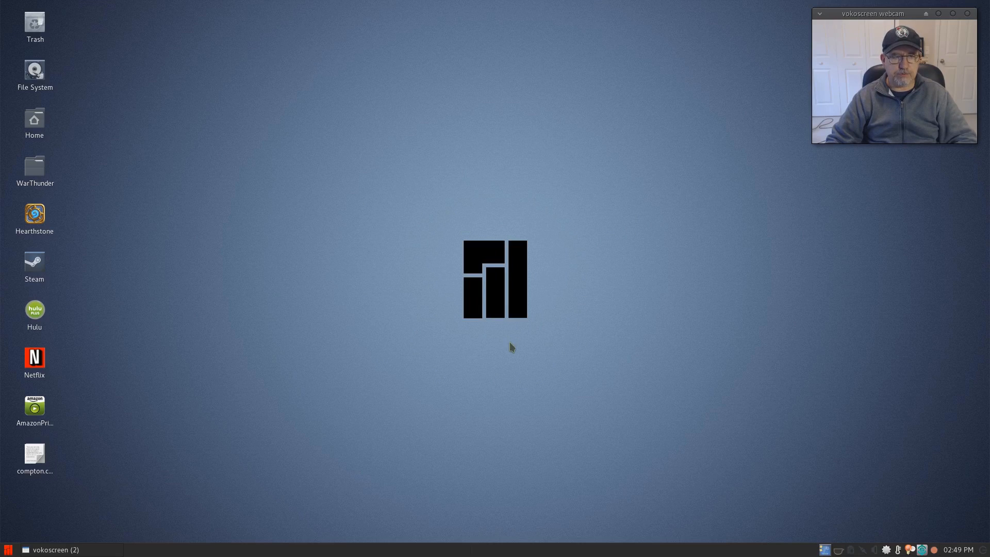
pyautogui.moveTo(478, 202)
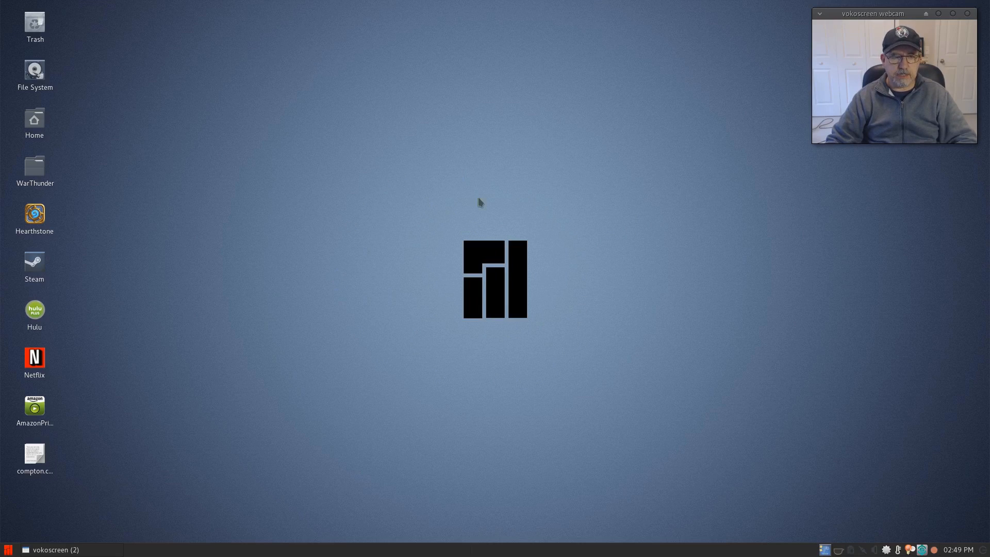
pyautogui.moveTo(179, 450)
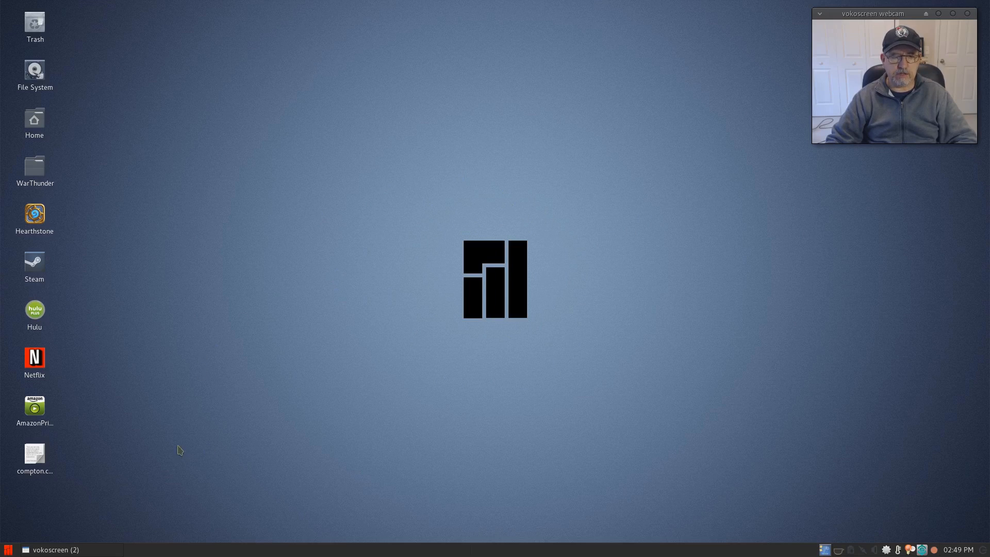
pyautogui.moveTo(381, 388)
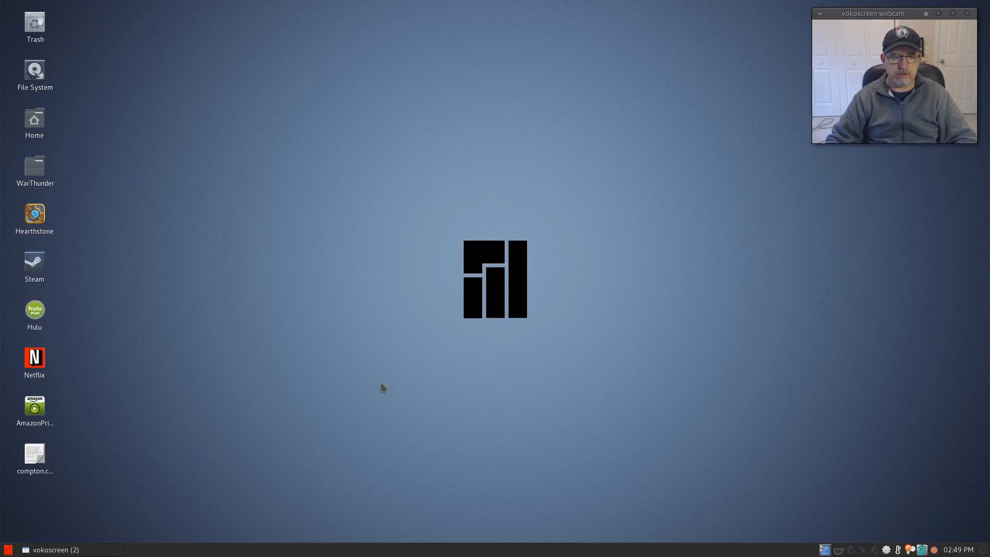
pyautogui.moveTo(561, 358)
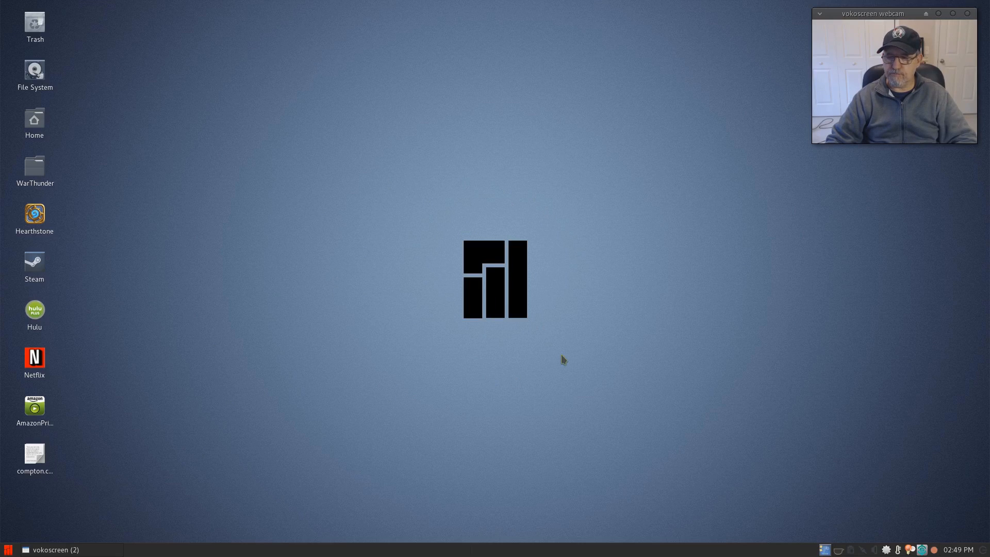
pyautogui.moveTo(494, 337)
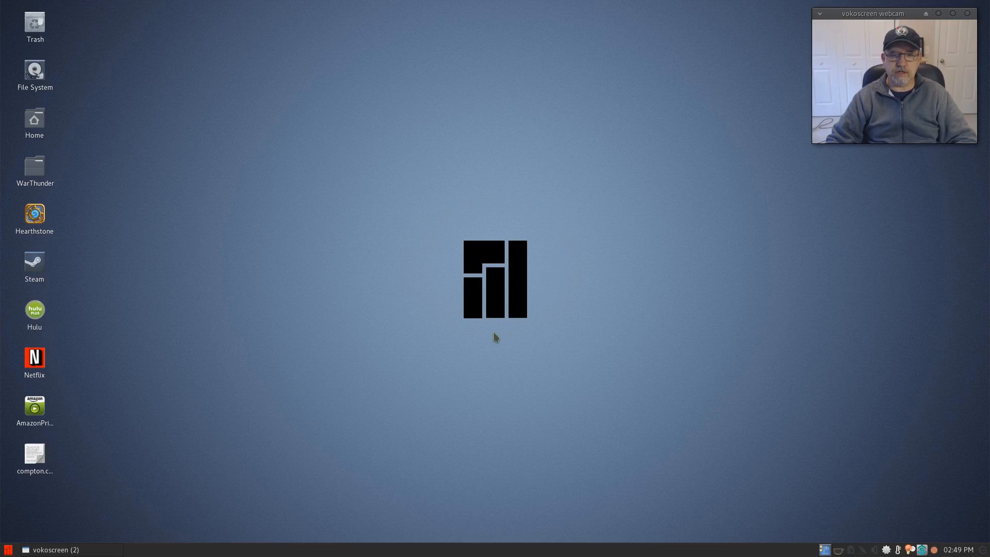
pyautogui.moveTo(614, 381)
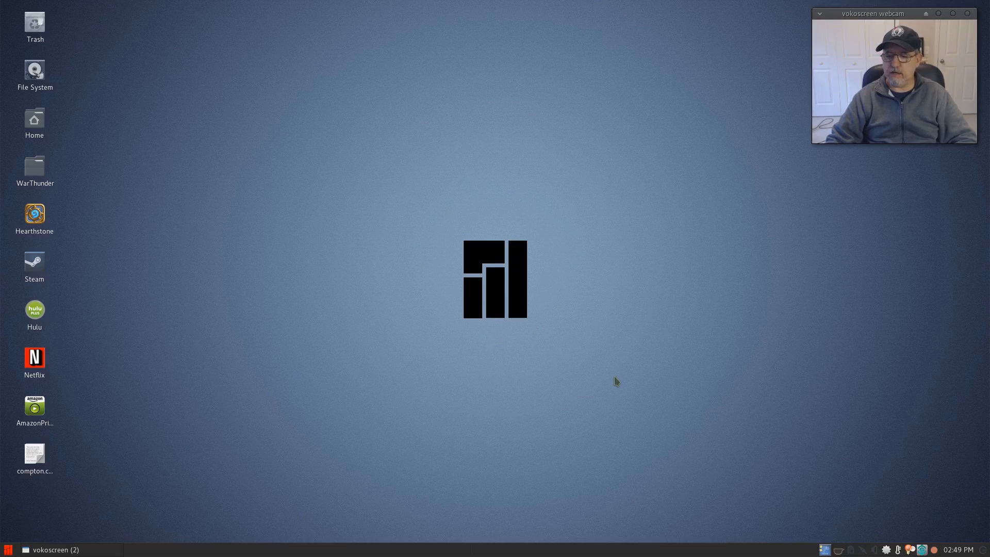